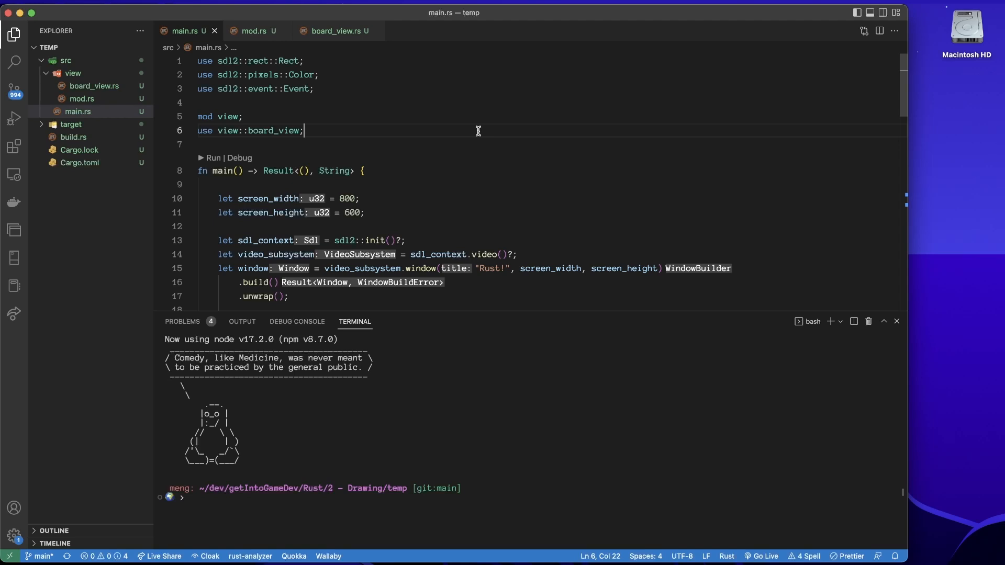
Review the Renderer's render code in board_view.rs, then return to main.rs
left_click(333, 31)
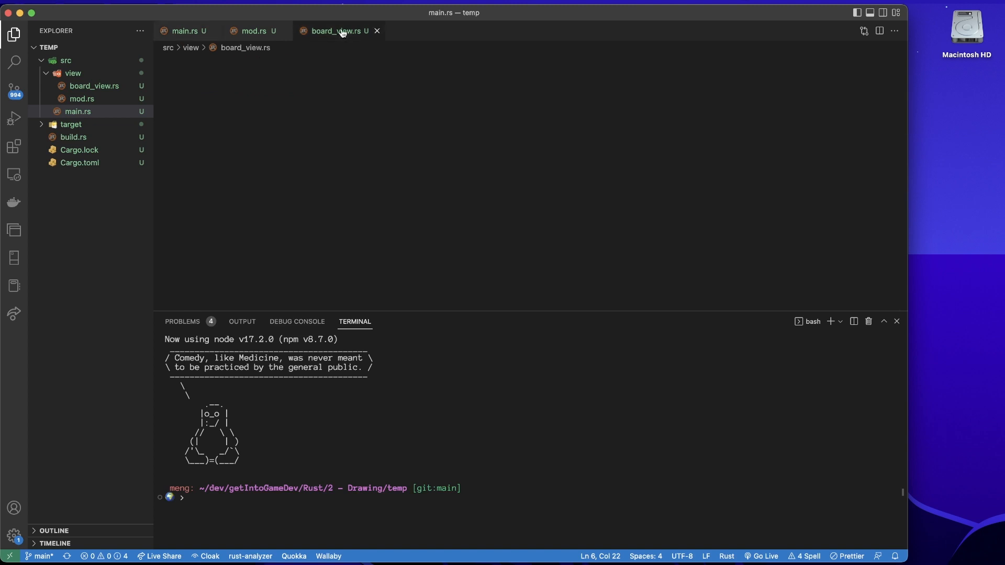
left_click(334, 31)
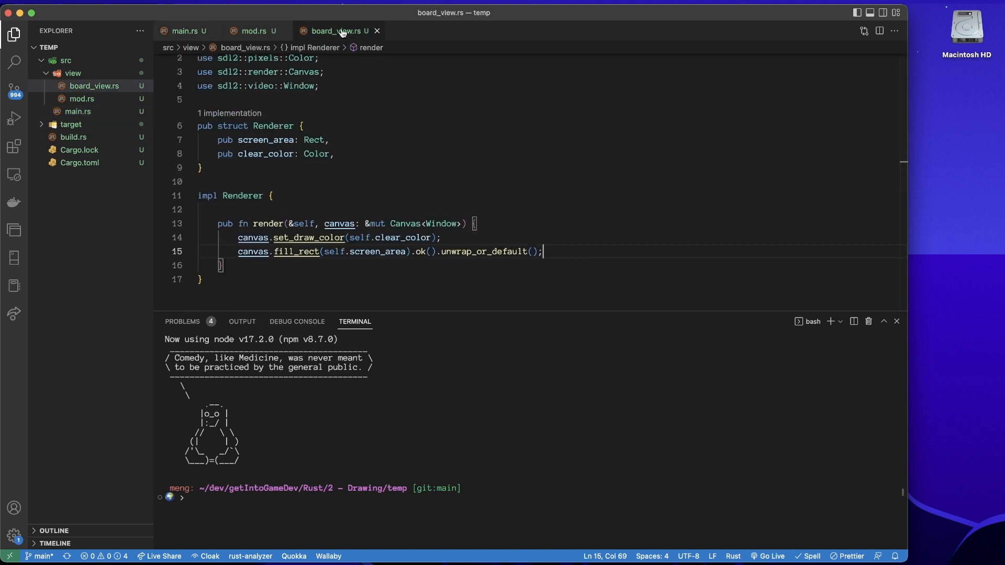
left_click(184, 31)
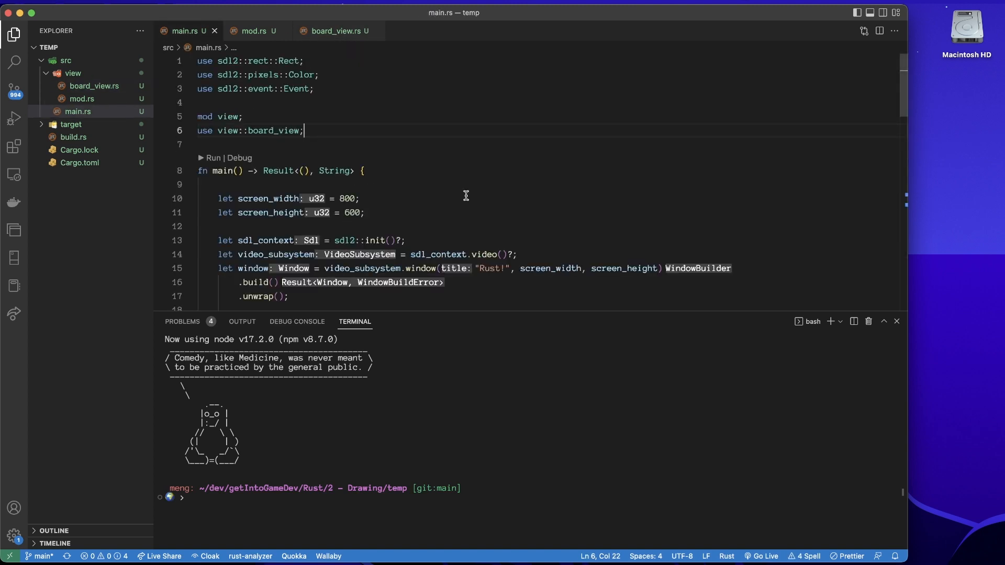
mouse_move(195, 160)
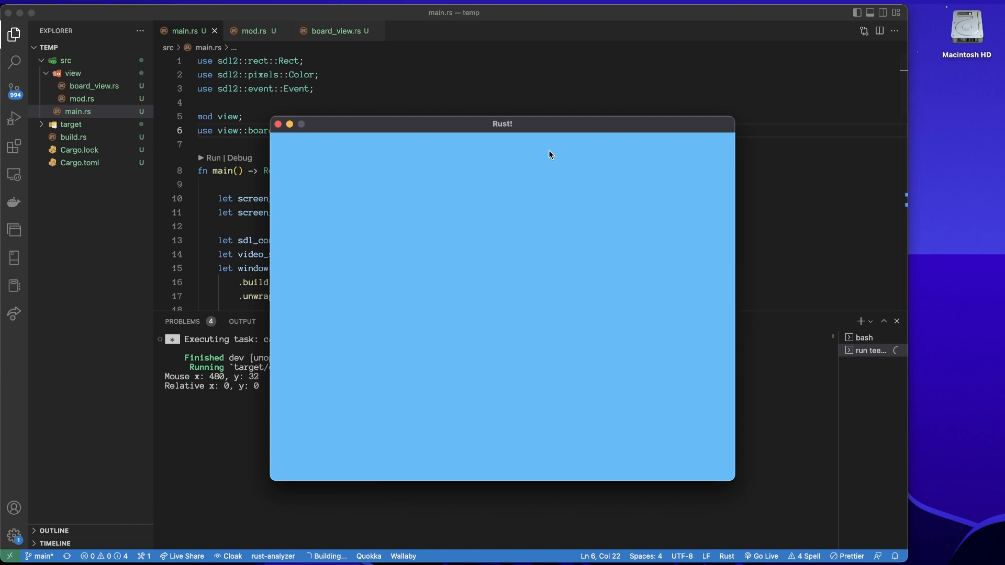
mouse_move(381, 192)
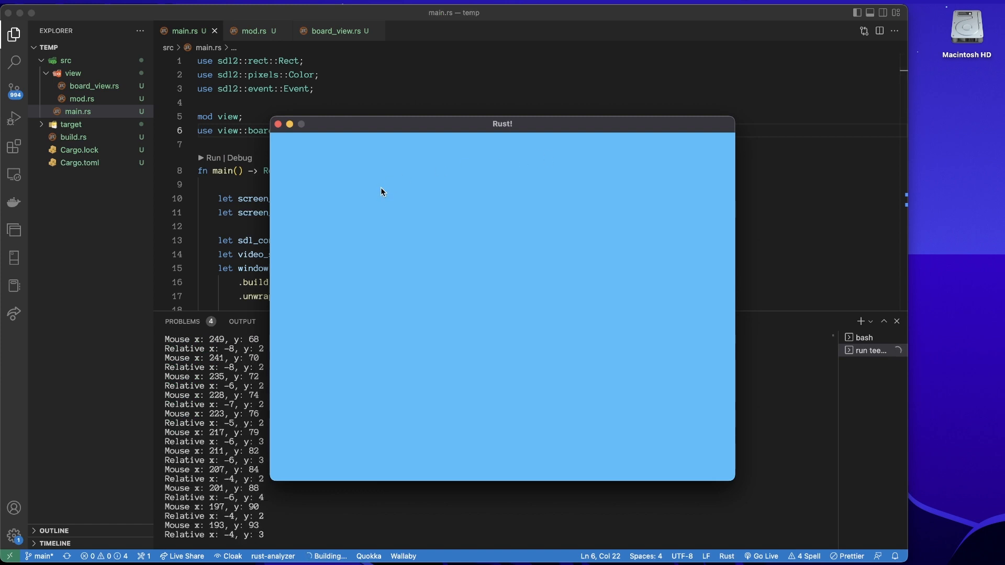
mouse_move(502, 325)
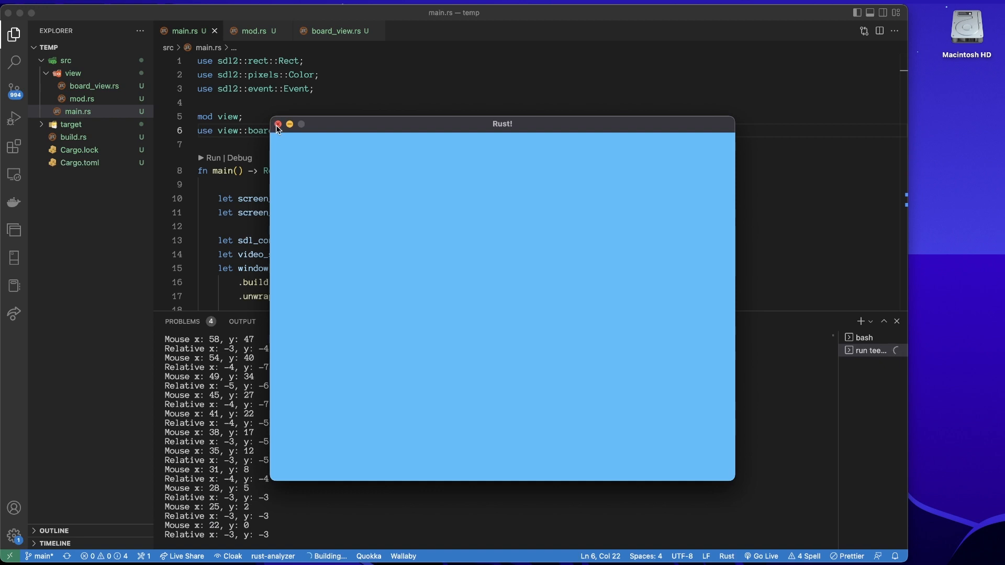
Close the blue Rust! window and add a blank line inside render in board_view.rs
left_click(278, 124)
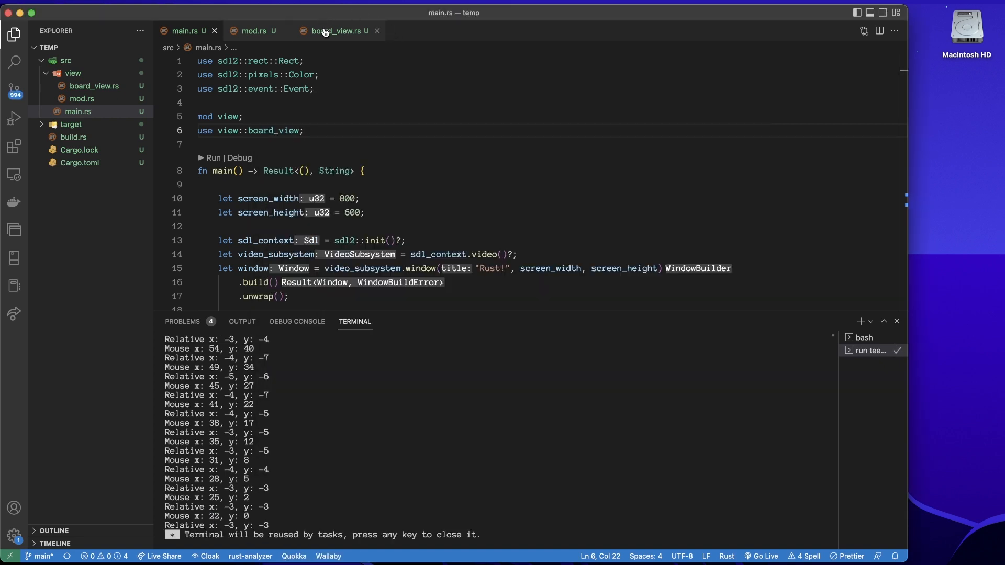
left_click(336, 31)
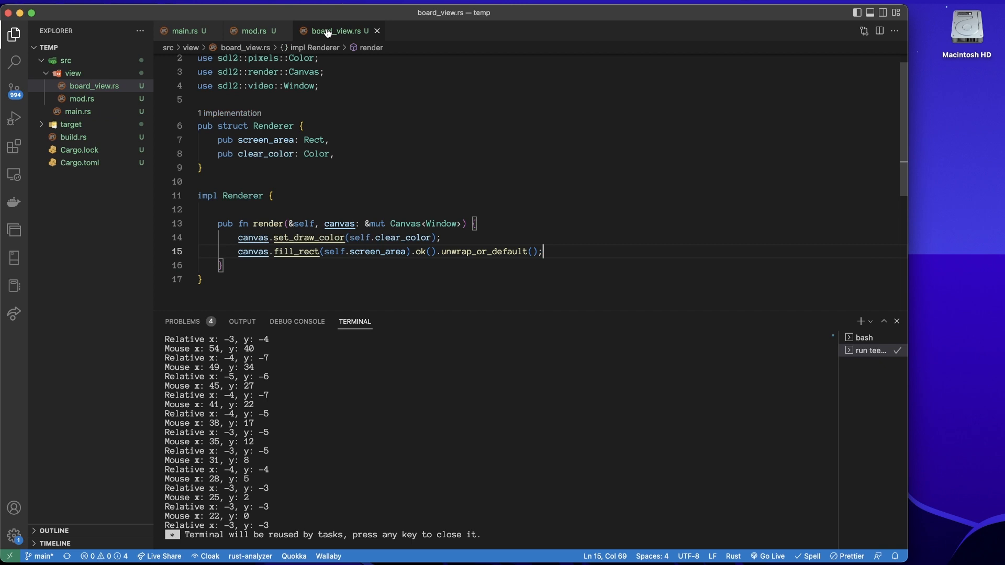
scroll("down", 3)
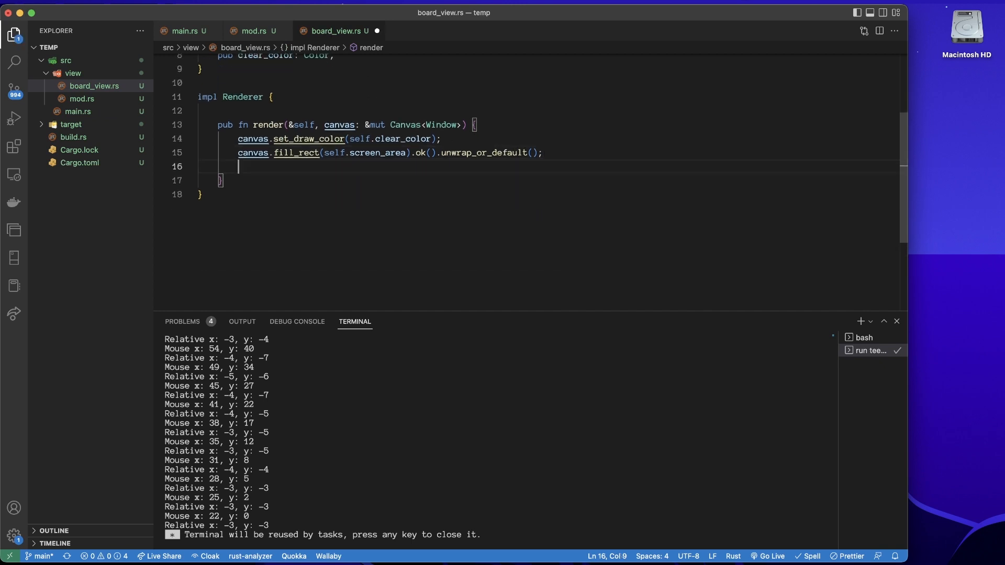
key("Enter")
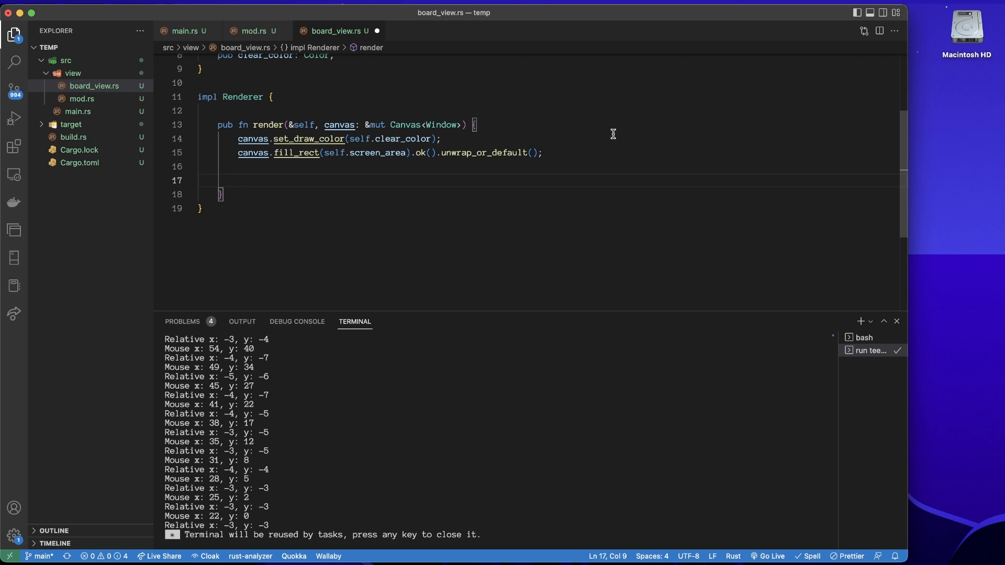
scroll("up", 3)
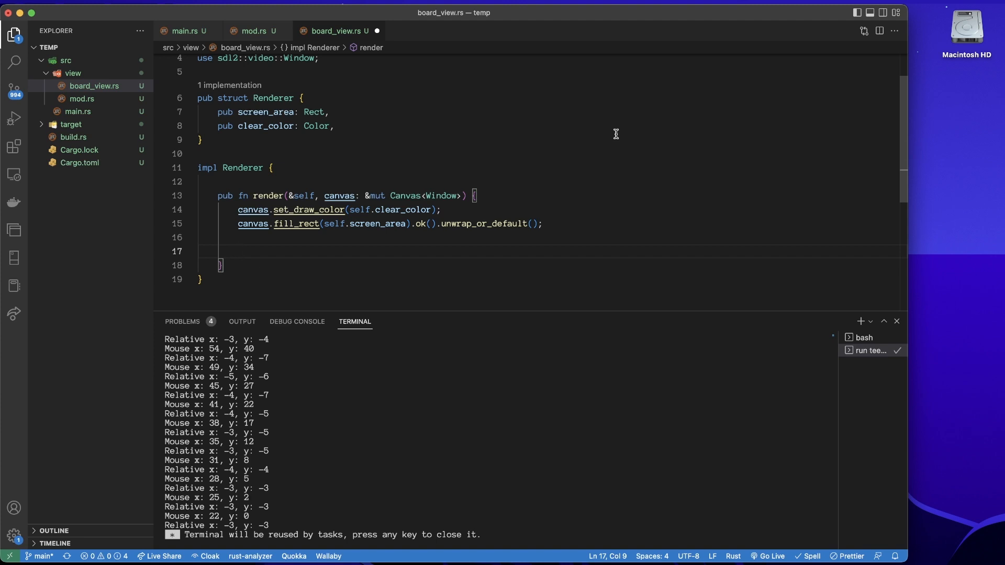
Add canvas.set_draw_color(Color::RGB(0, 0, 0)); and an empty for i in 0..5 loop
type("canvas.set_draw_color(Color::RGB(0, 0, 0")
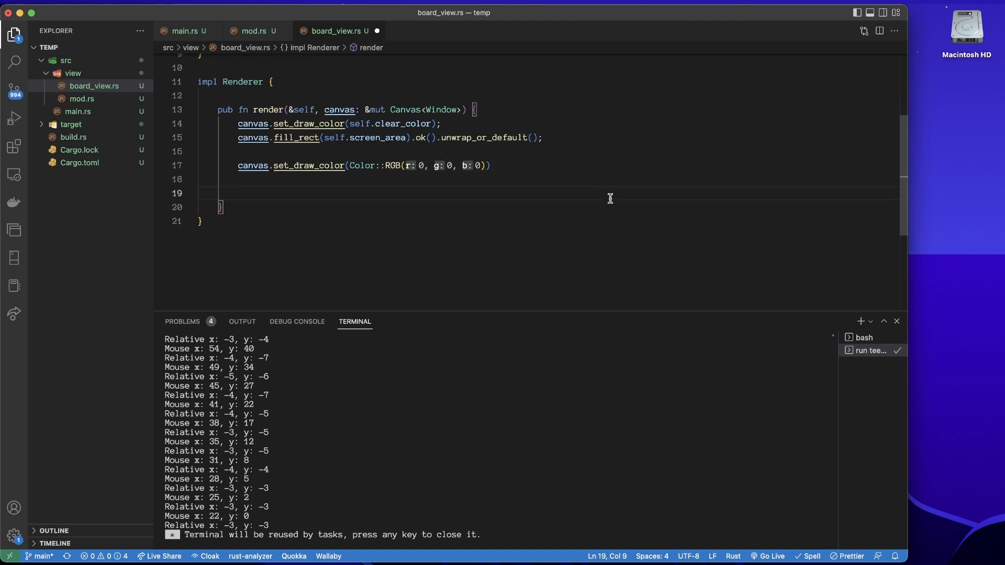
scroll("up", 3)
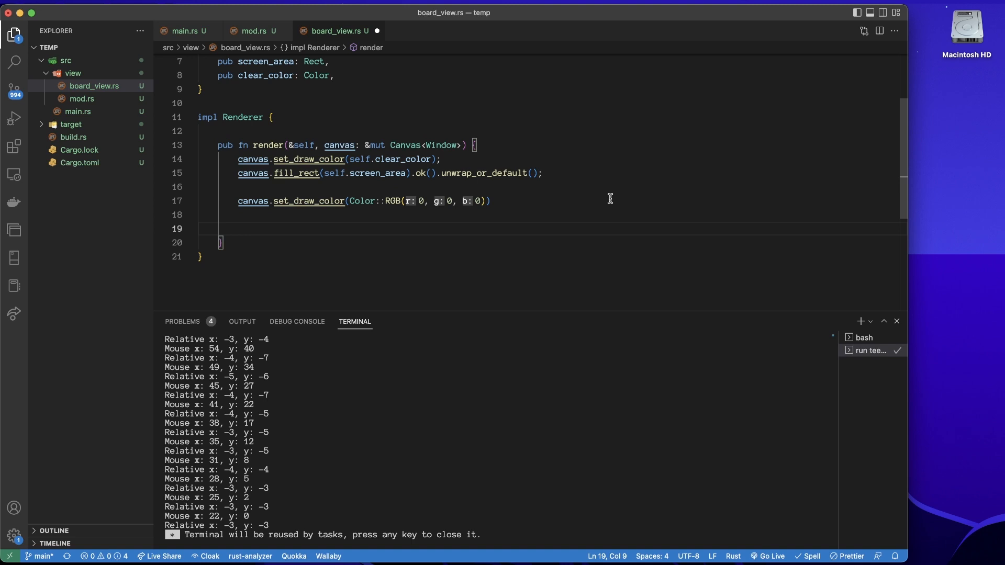
type("for i in 0..5 {")
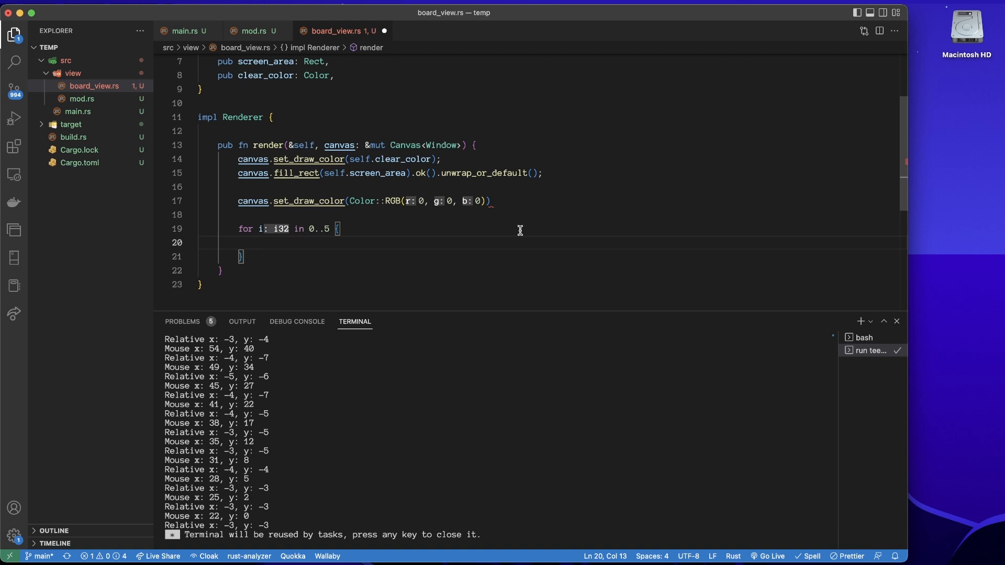
type(";")
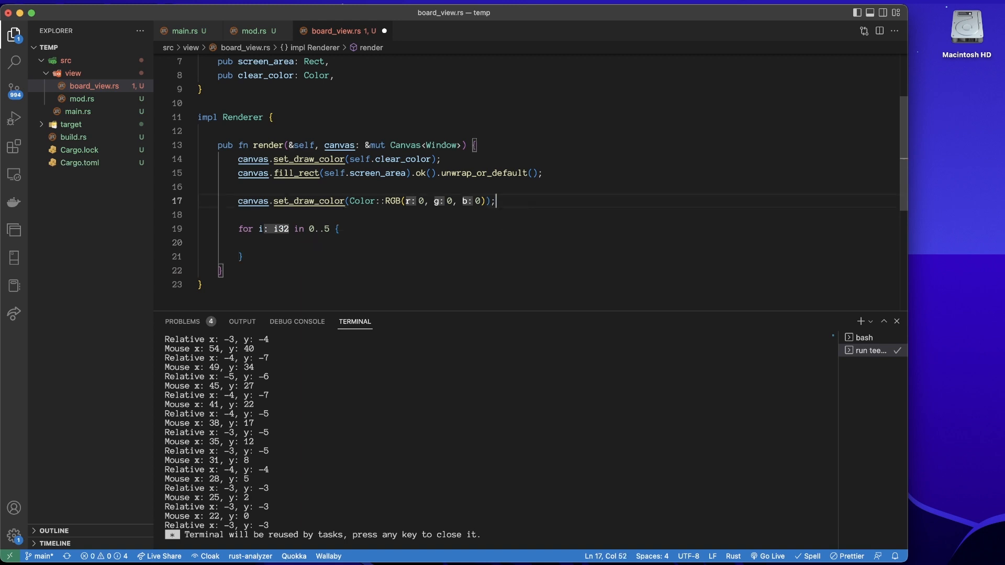
Add let cell_width: i32 = self.screen_area.w / 5; and a matching cell_height line above the loop
key("Enter")
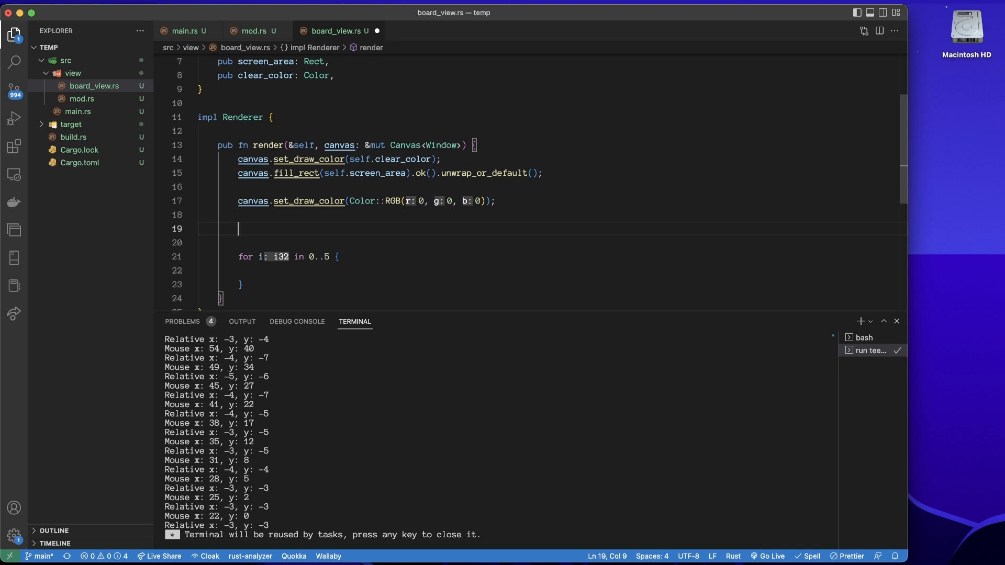
type("cell_width:")
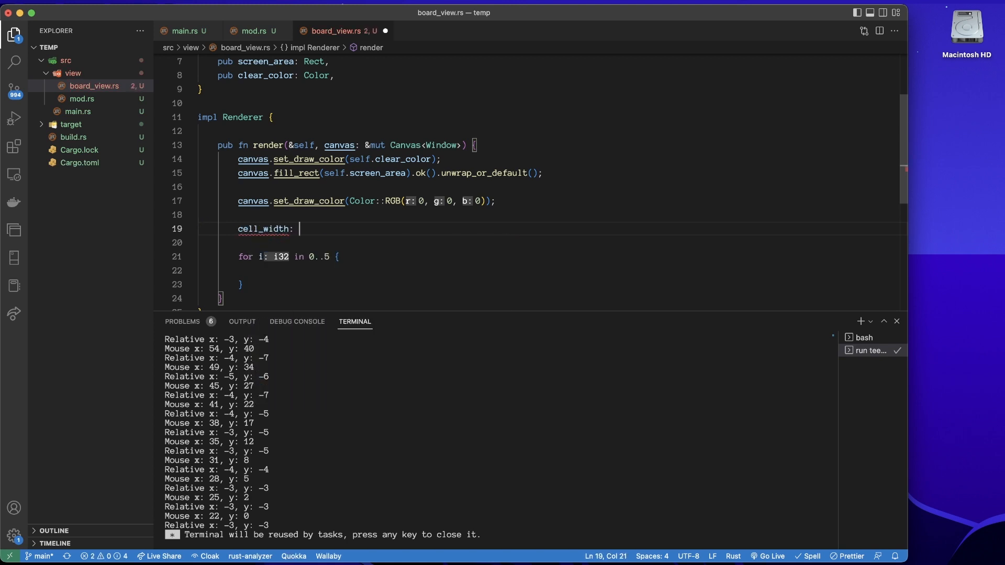
type("i32")
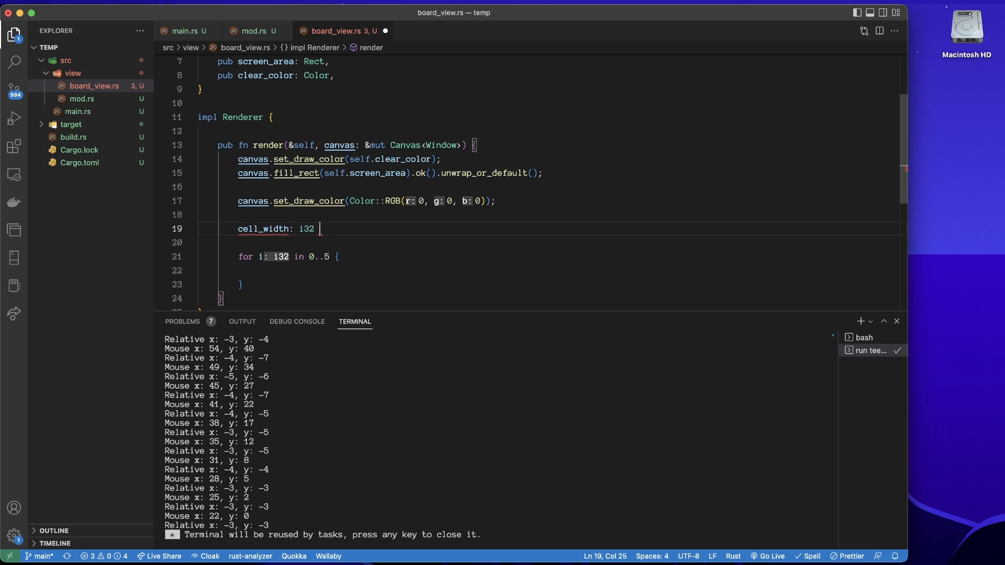
type("=")
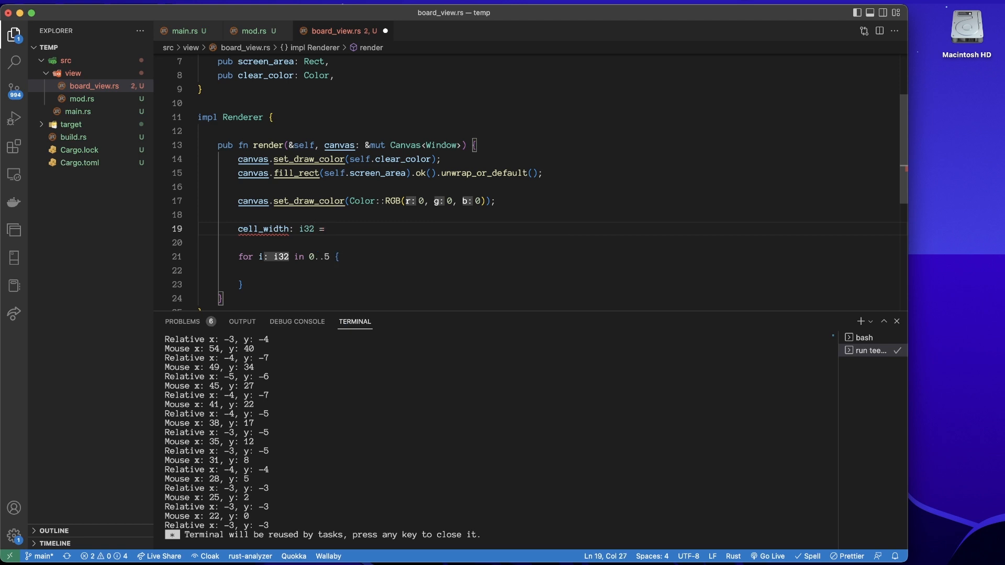
type("self.screen_area.")
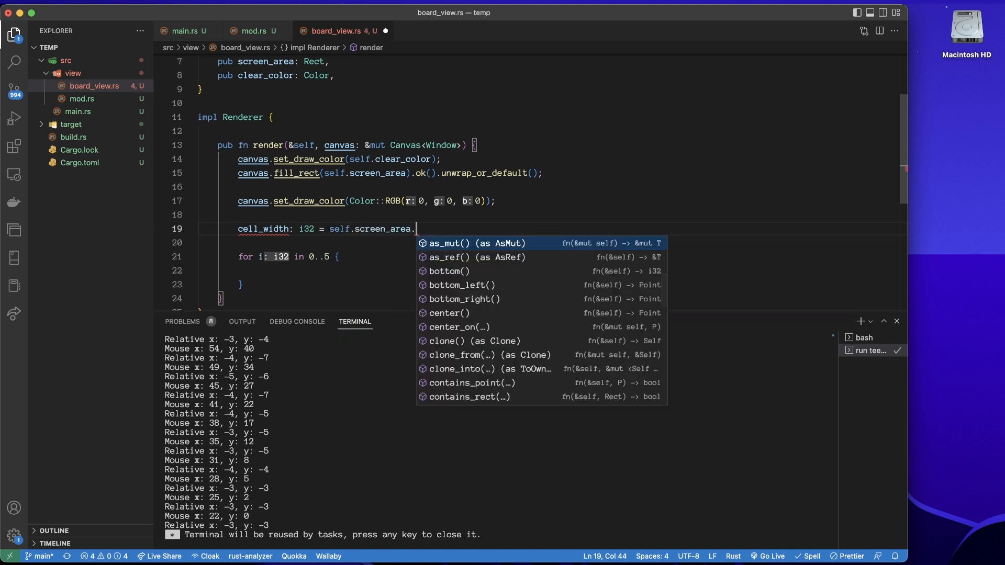
type("w")
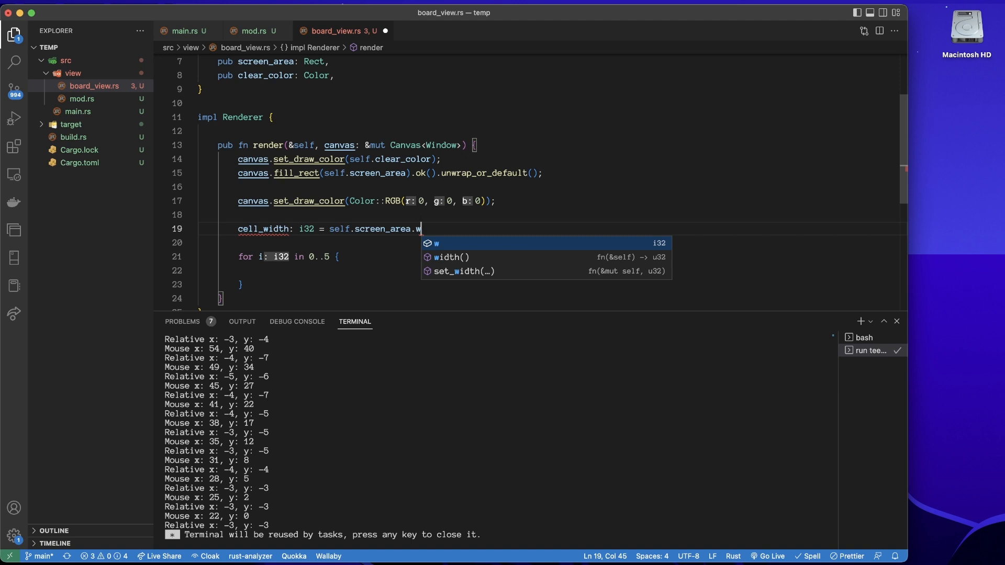
mouse_move(654, 255)
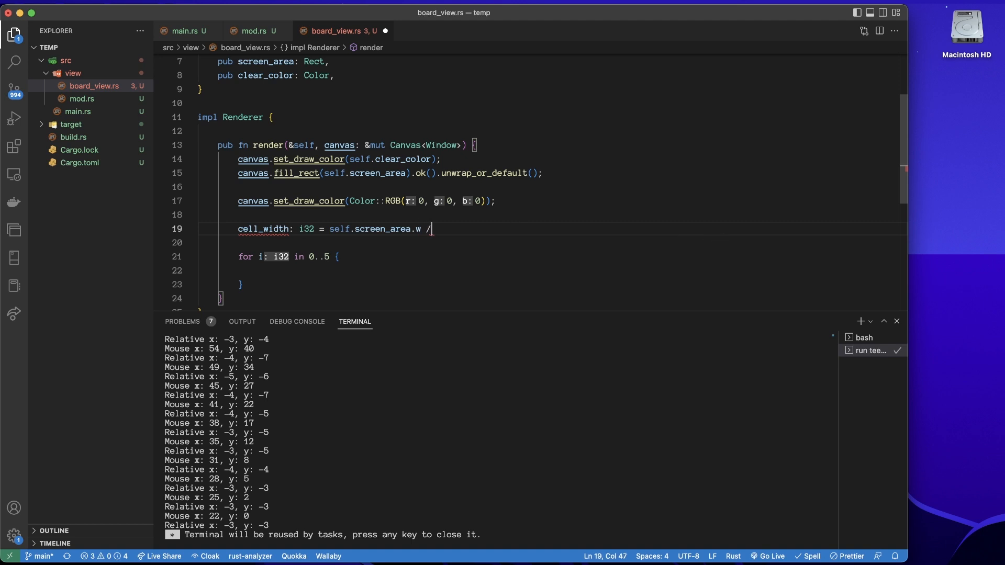
type("5;")
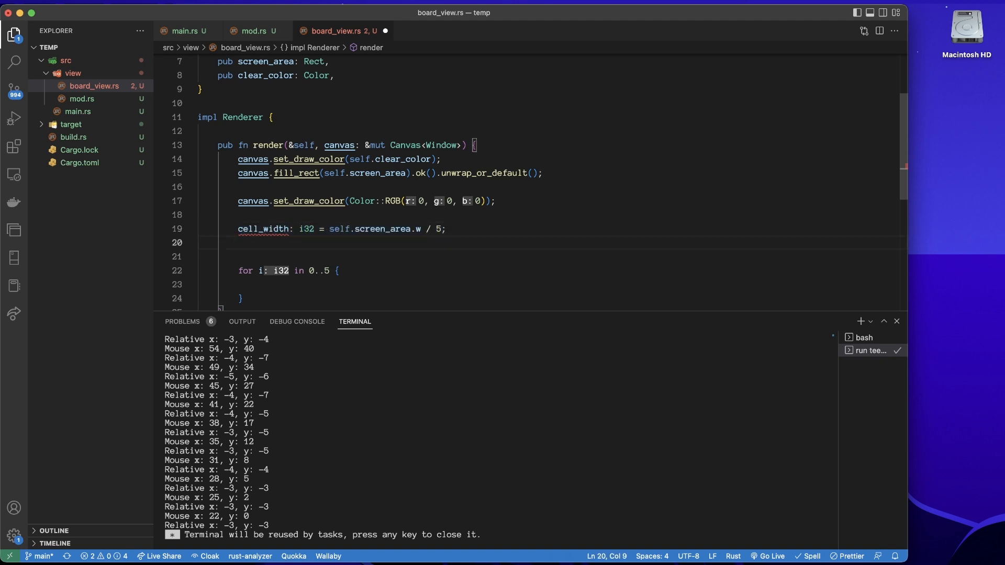
type("cell_height: i32 = self.screen_area.w / 5;")
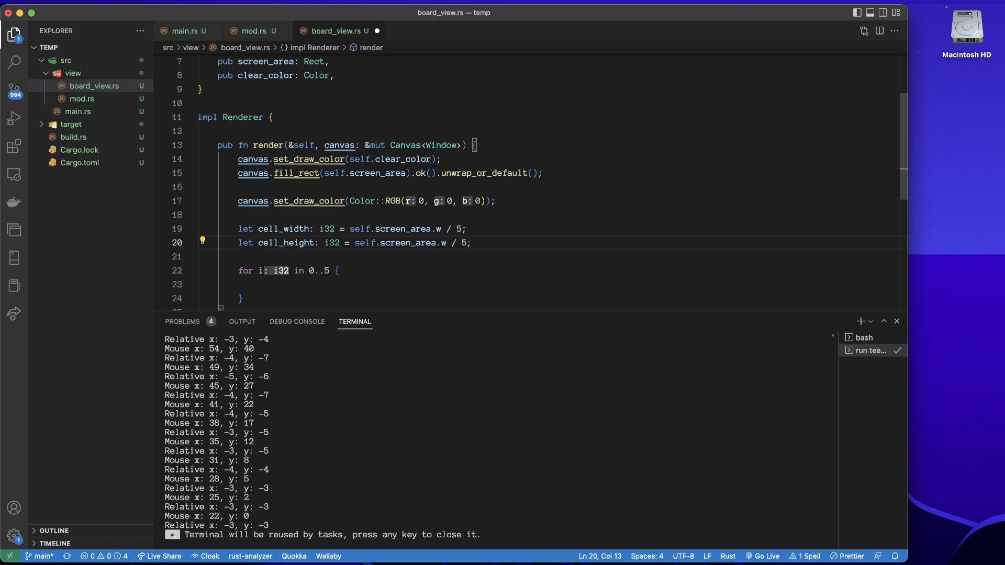
scroll("down", 3)
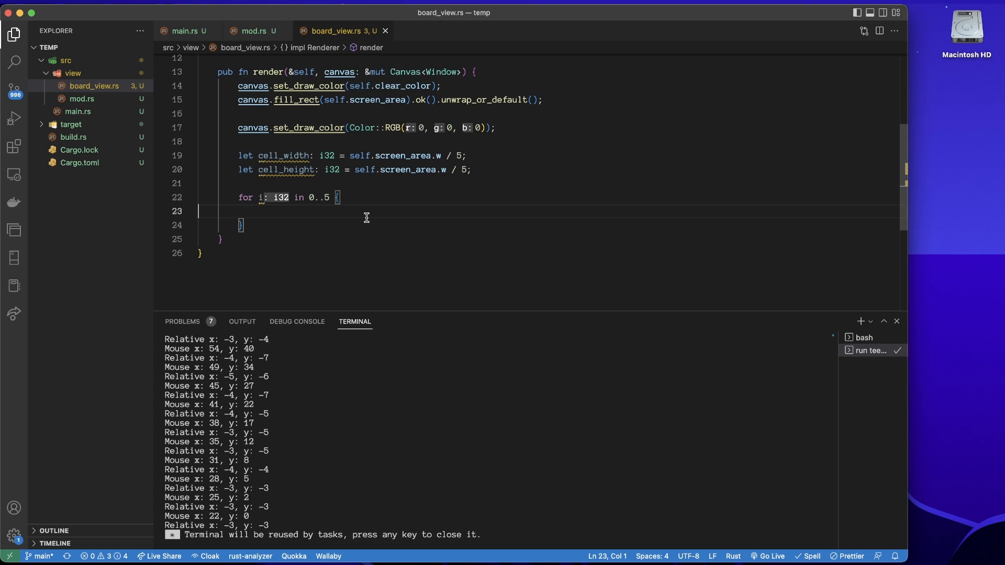
Add a canvas.draw_line call starting at (cell_width / 2, cell_height / 2 + i * cell_height)
key("enter")
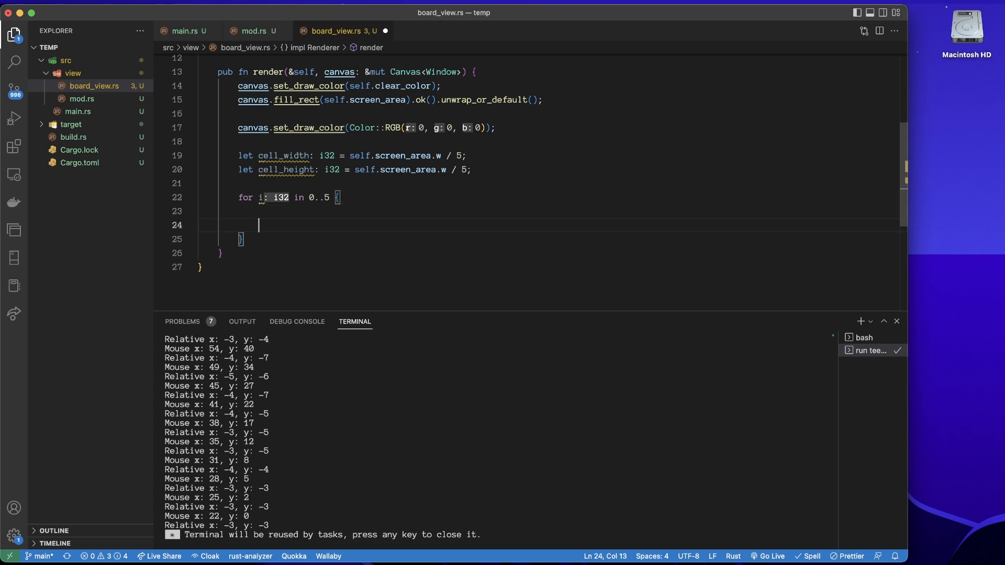
type("canva")
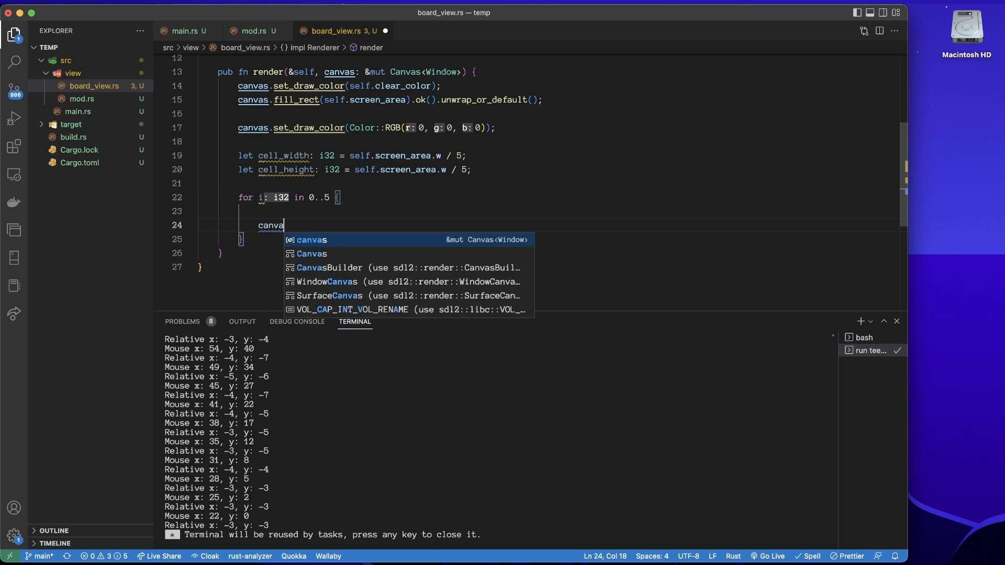
type("s.draw")
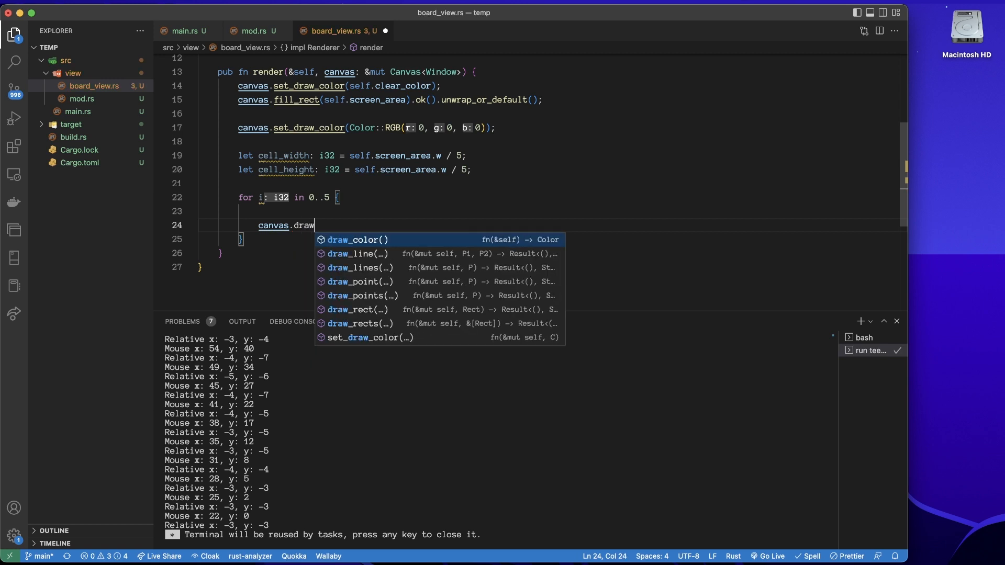
left_click(360, 253)
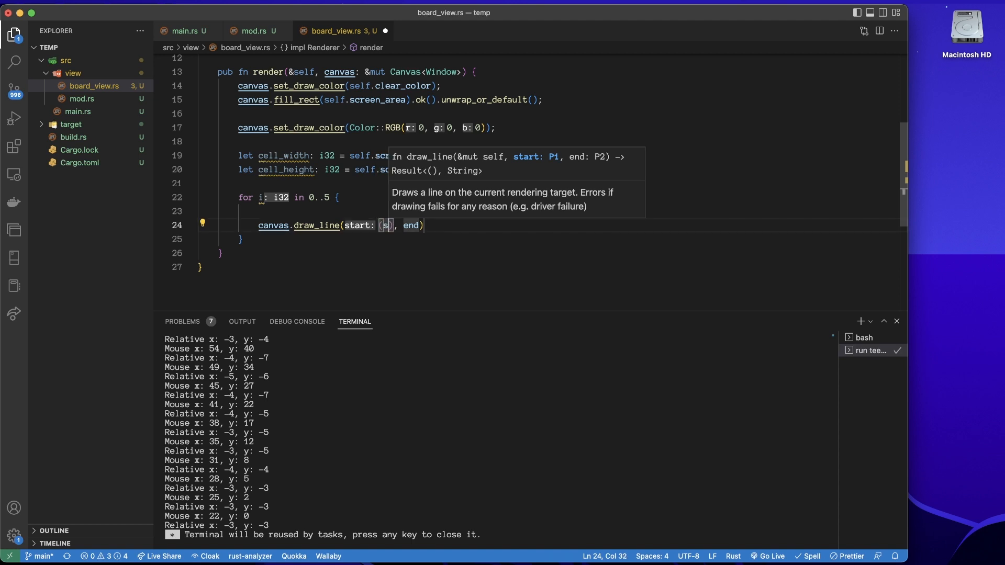
type("cell_wdit")
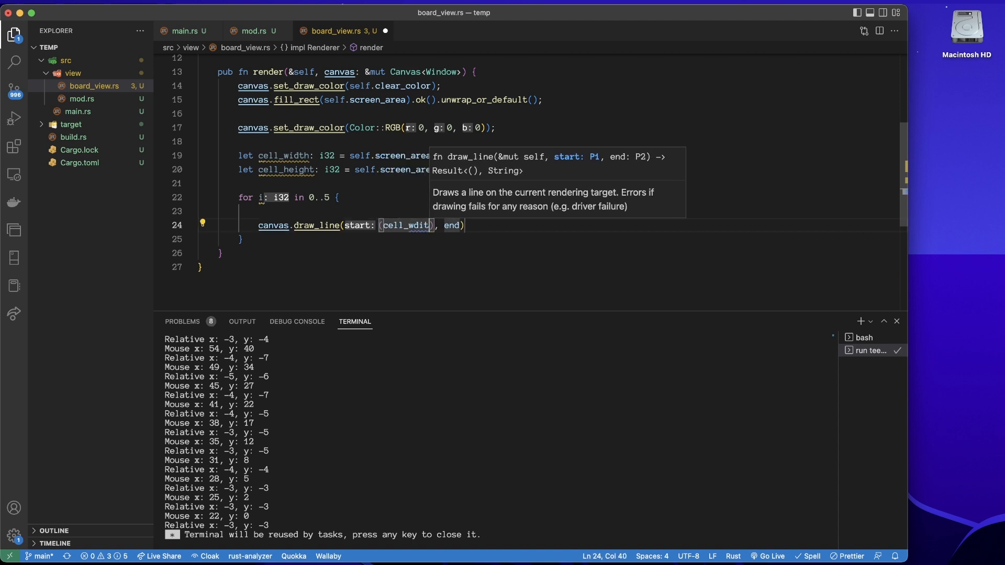
type("/ 2")
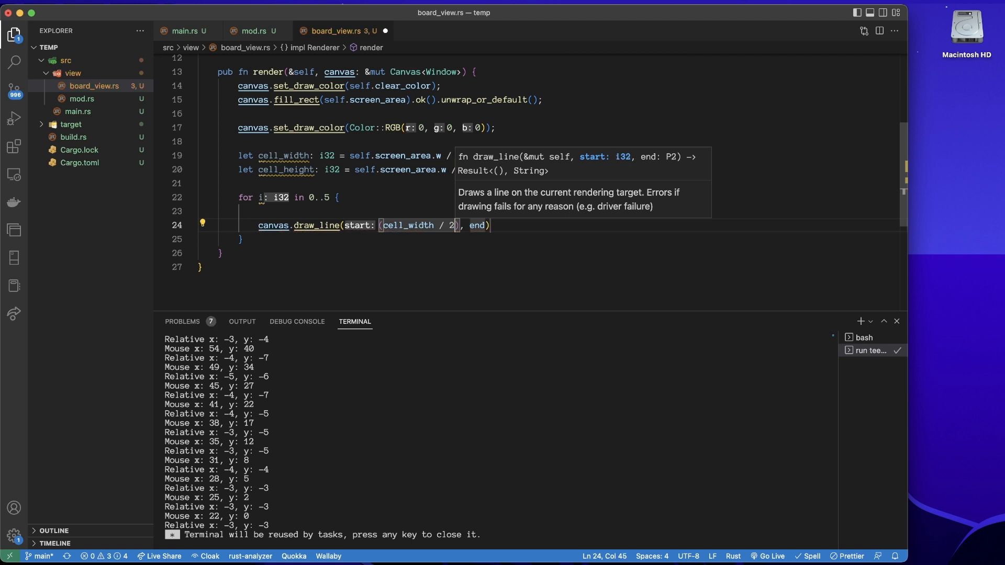
type("),")
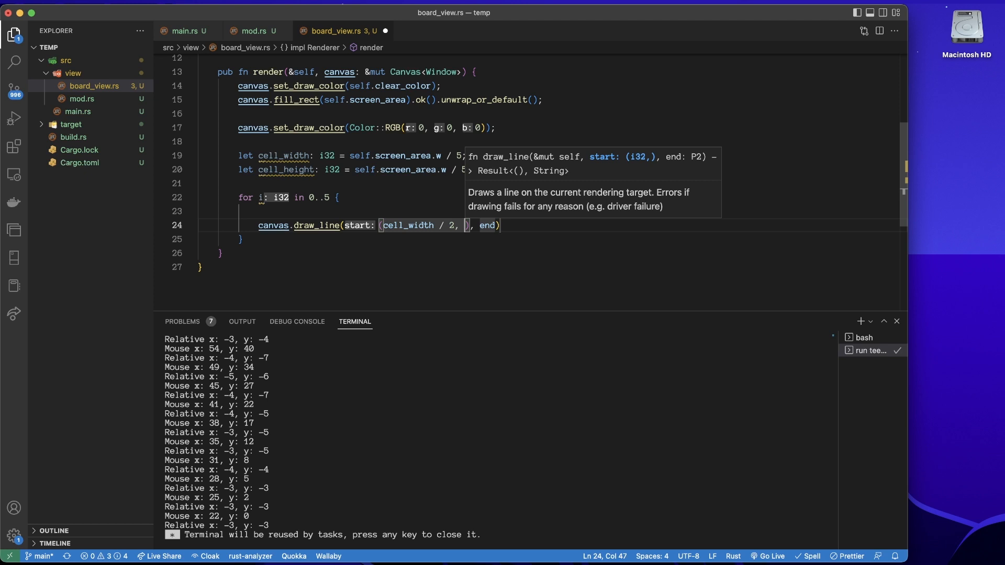
type("cell_height / 2")
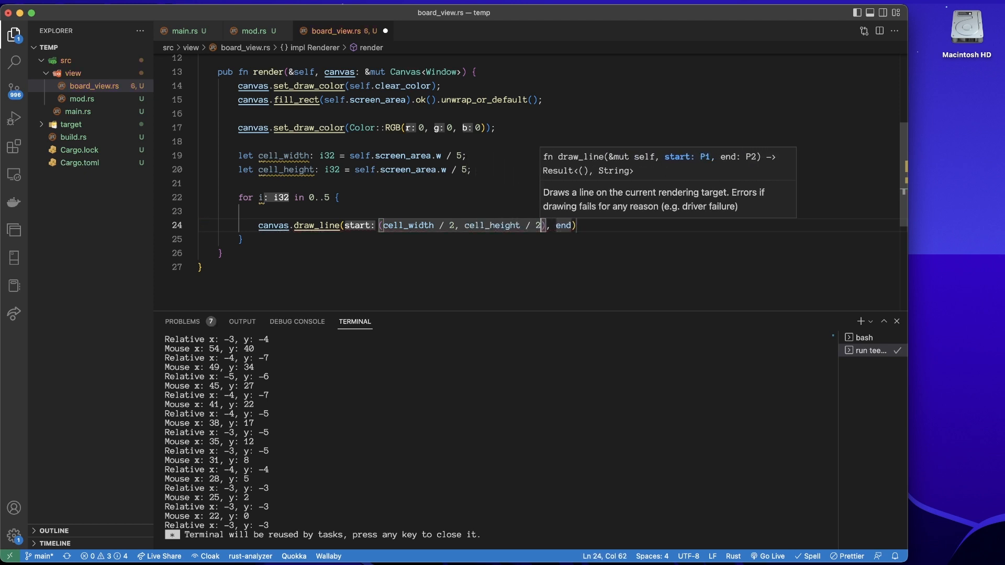
type("+ i")
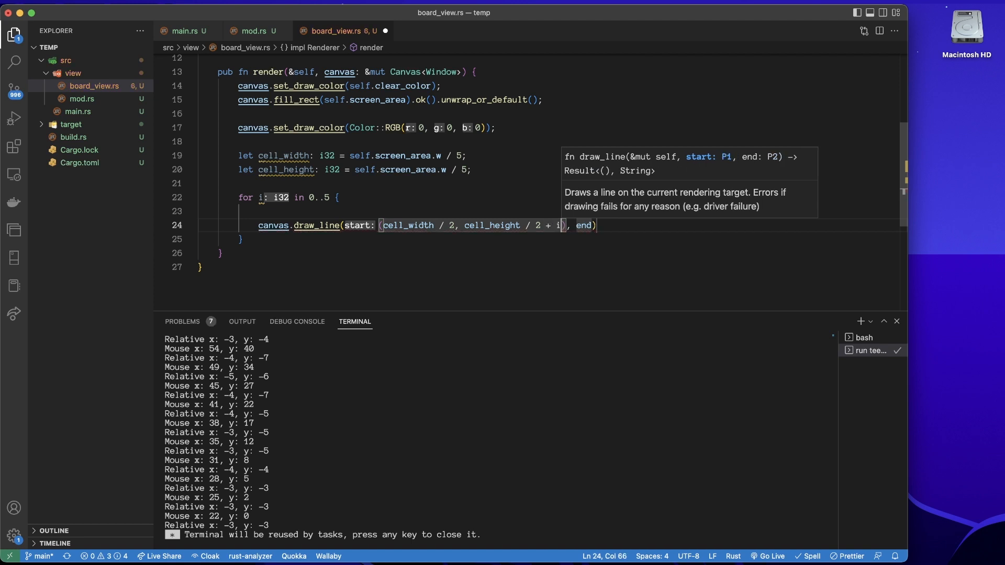
type("* cell_height")
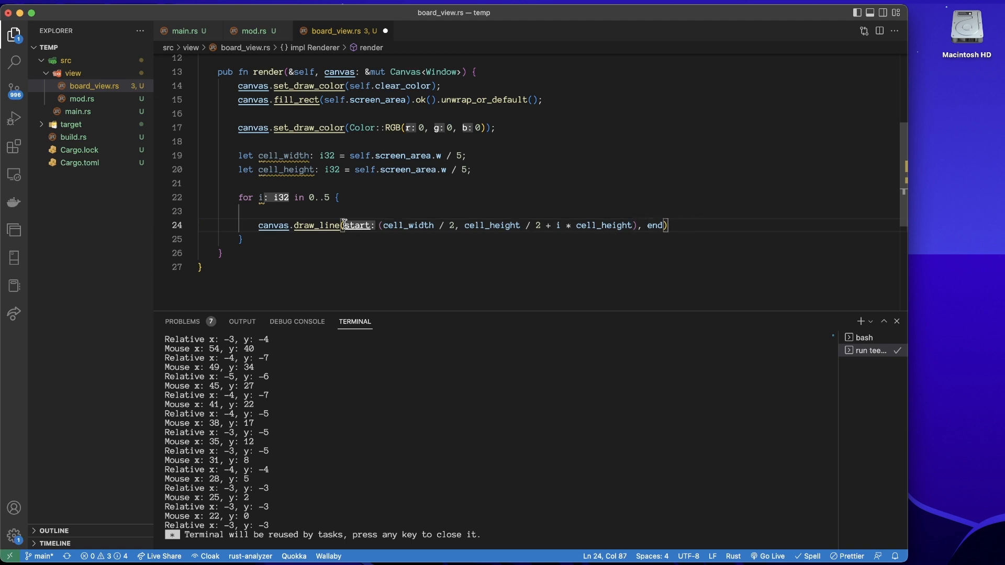
Split draw_line's arguments across lines and give the end x self.screen_area.w - cell_width / 2
key("Enter")
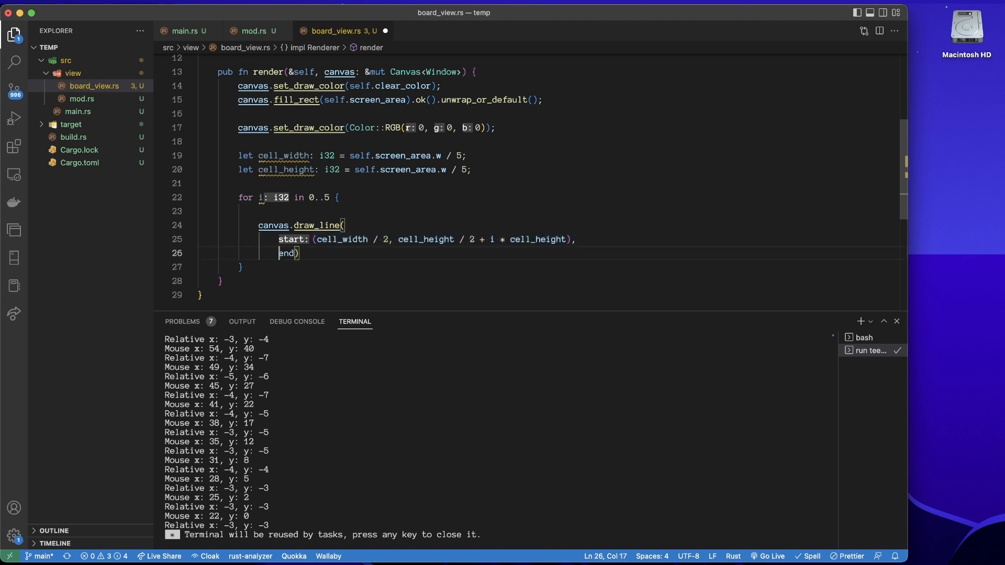
type("(cell_width / 2, cell_height / 2 + i * cell_height)")
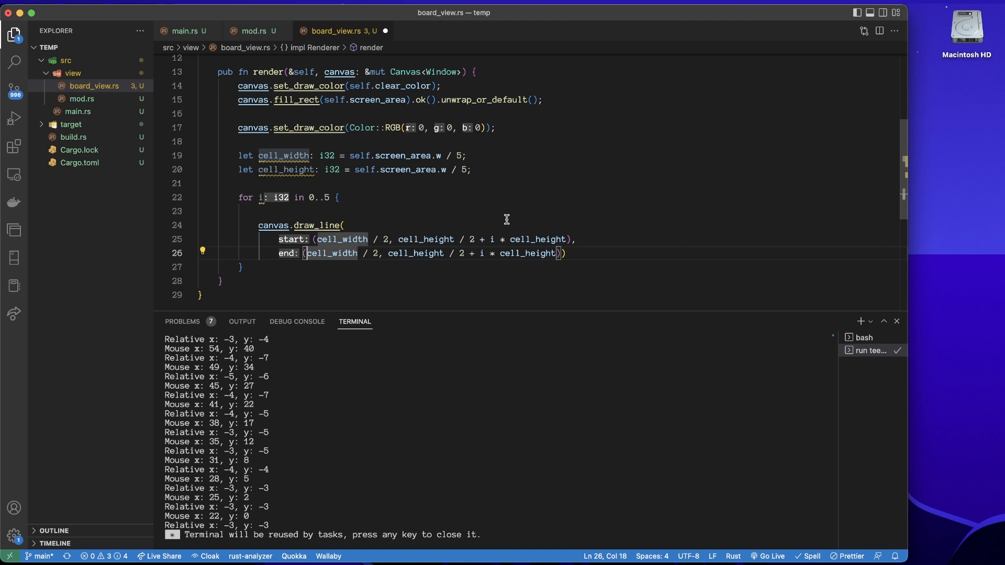
type("sc")
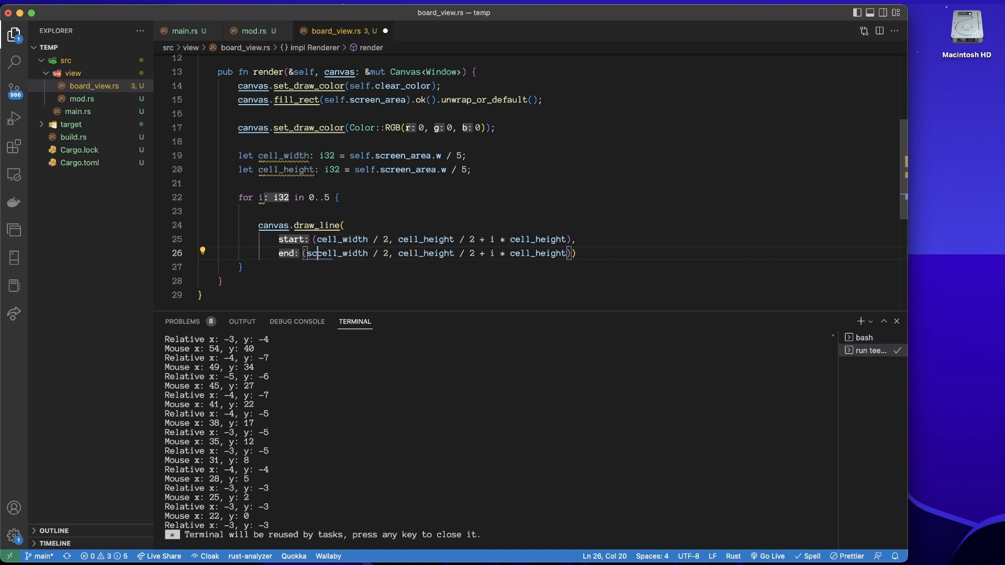
type("self.")
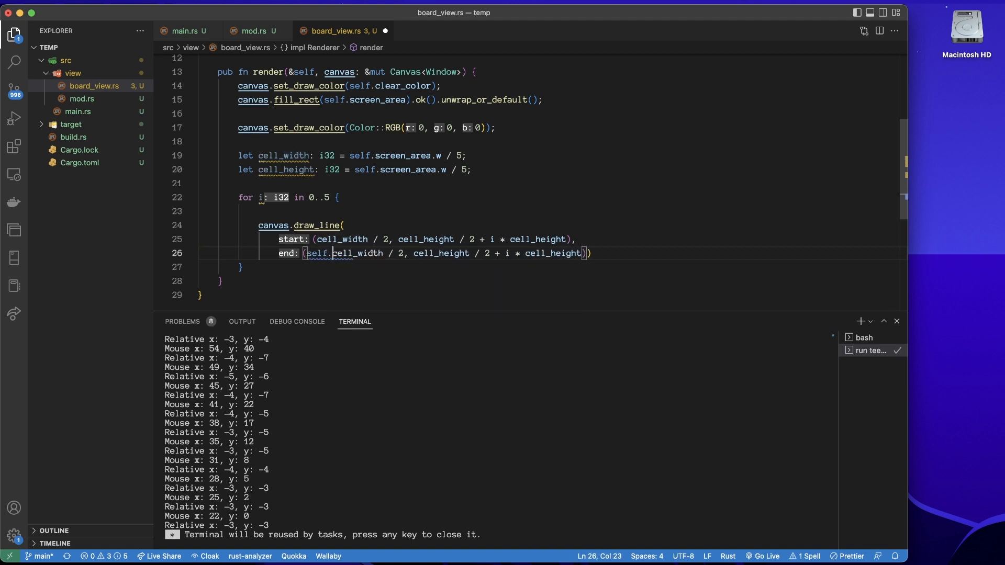
type("screen_area.")
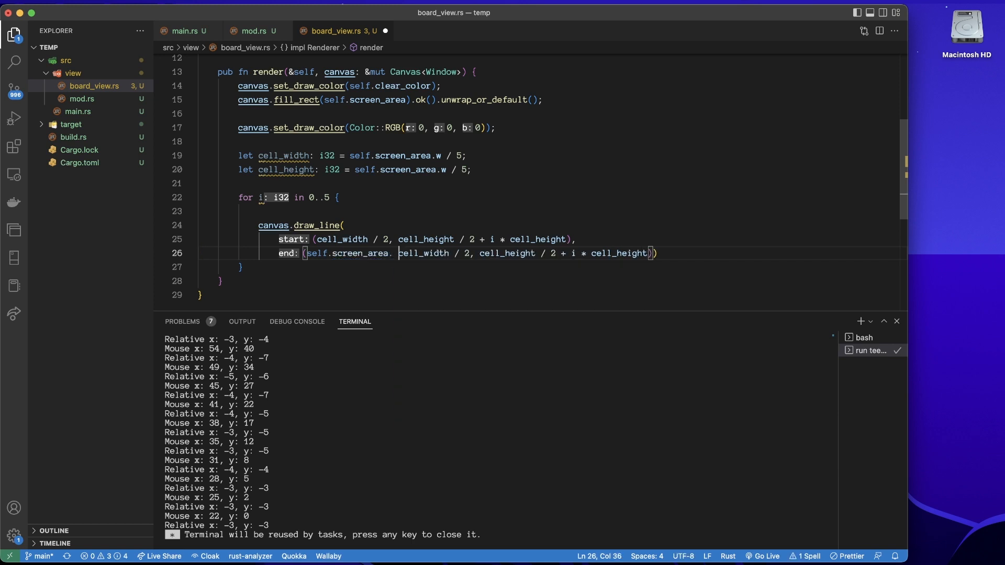
type("w -")
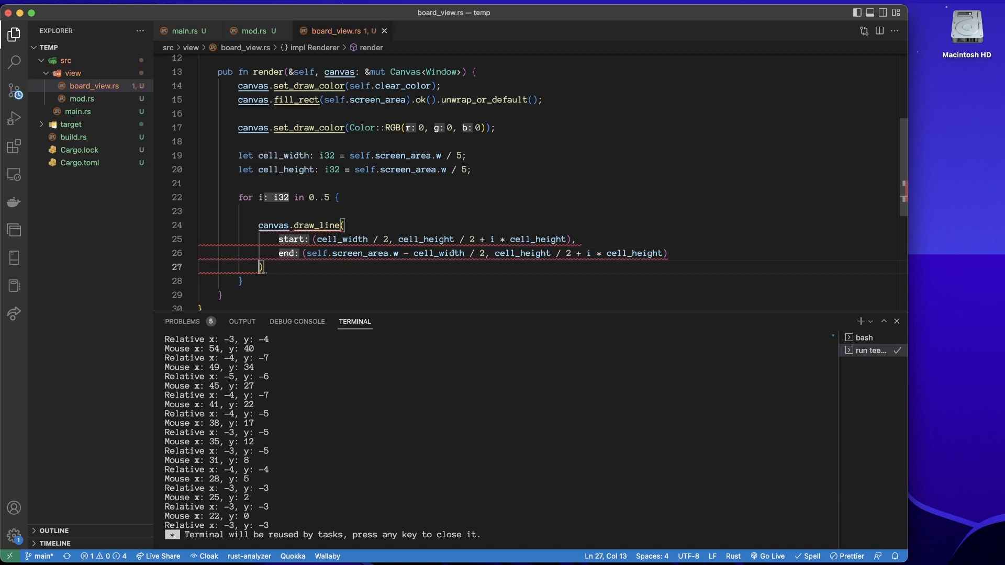
mouse_move(492, 243)
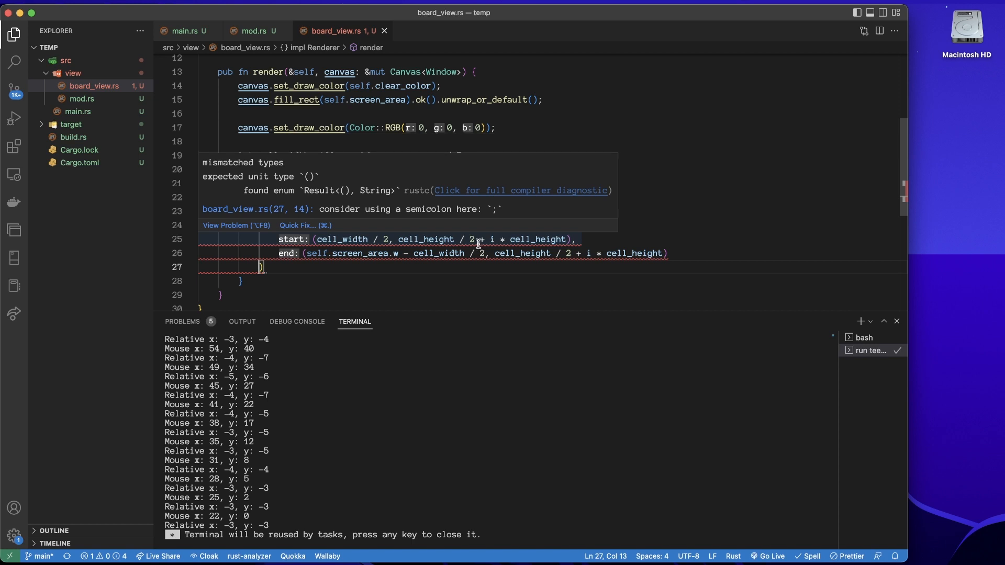
mouse_move(439, 239)
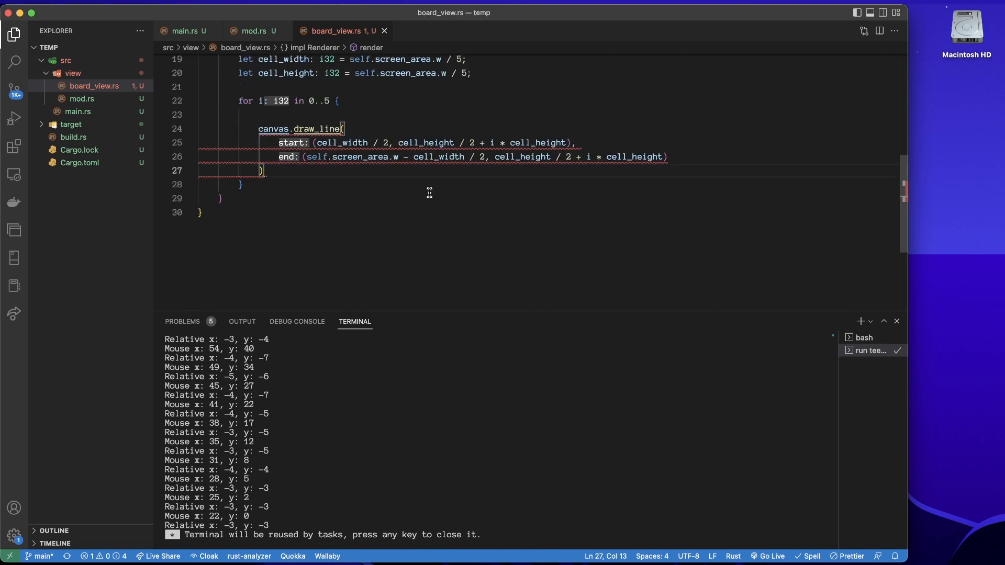
scroll("up", 3)
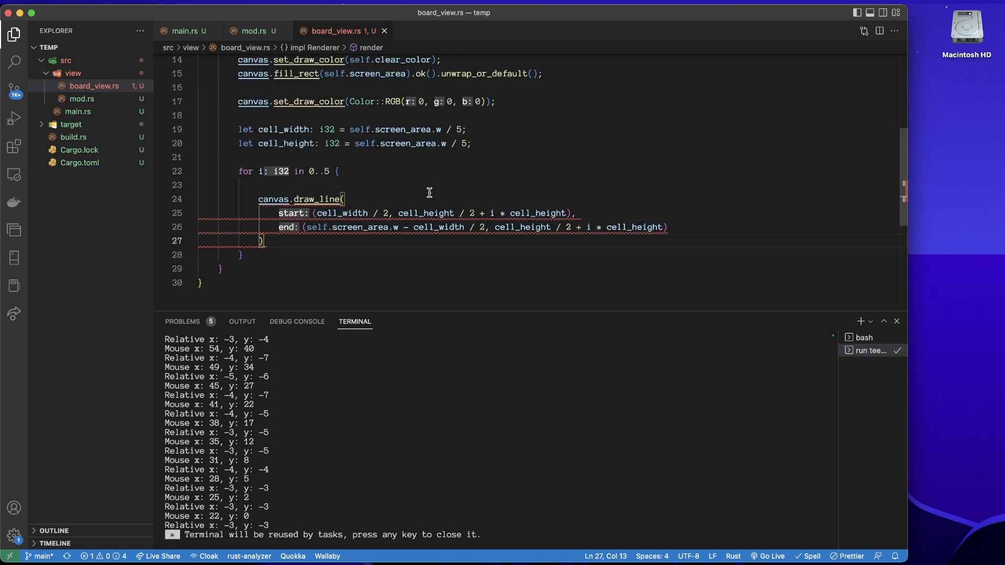
mouse_move(545, 189)
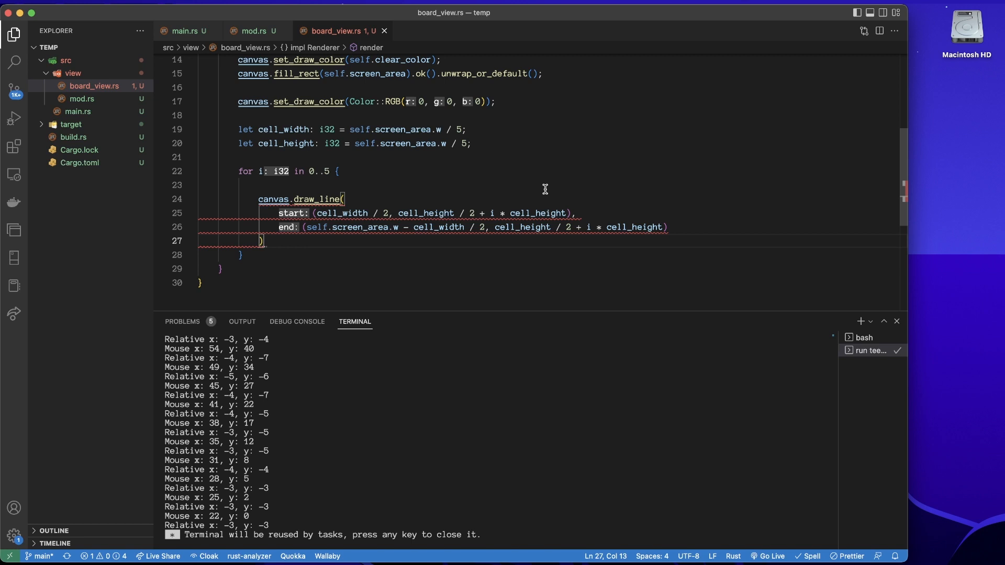
Add use sdl2::rect::Point; below the Rect import and save board_view.rs
scroll("up", 3)
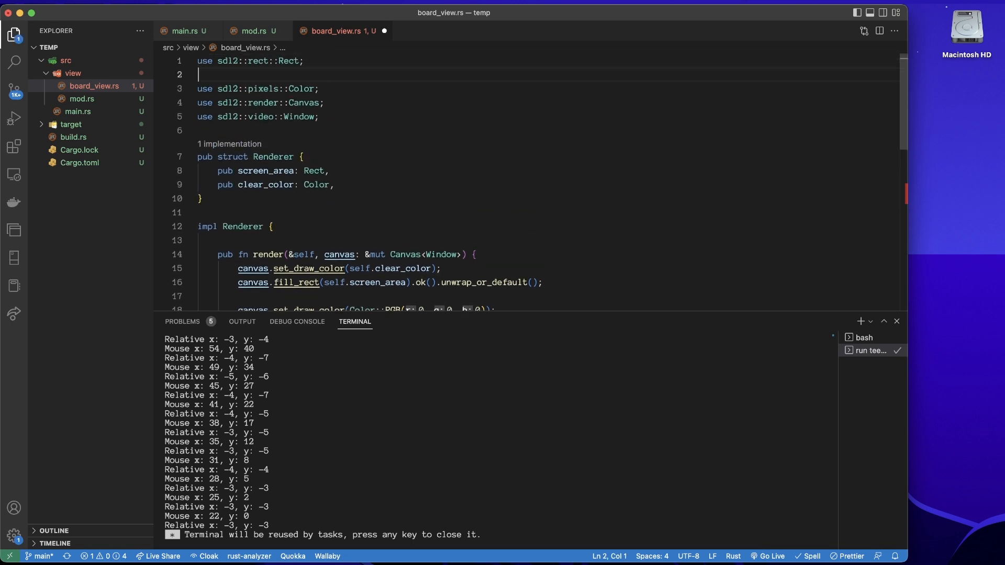
type("use")
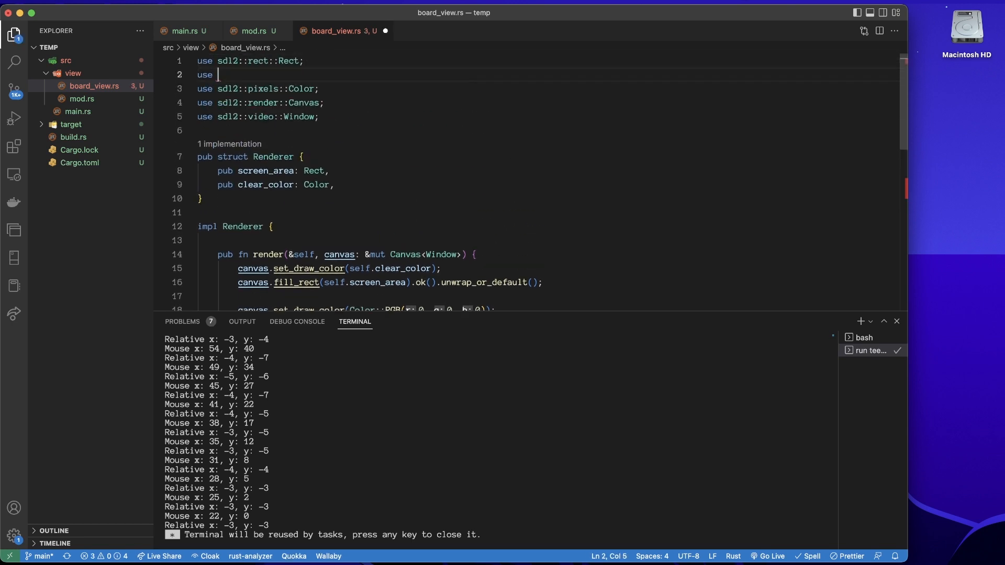
type("sdl2")
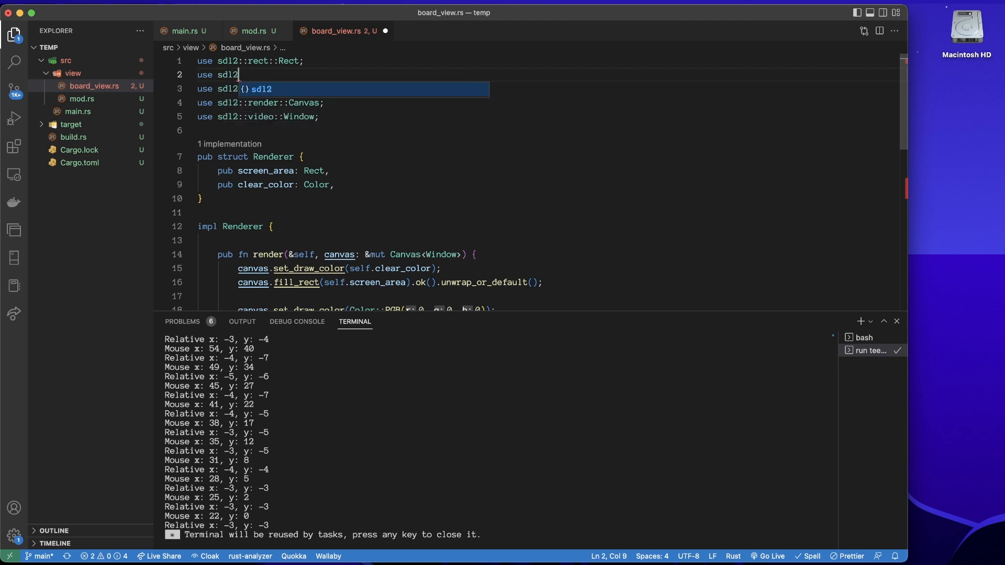
type("::rect::Point;")
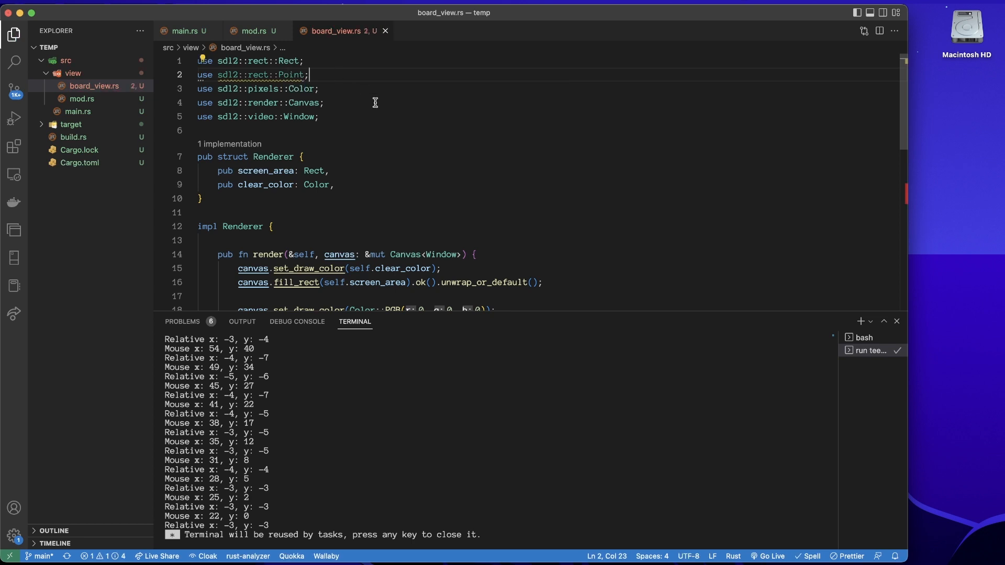
scroll("down", 3)
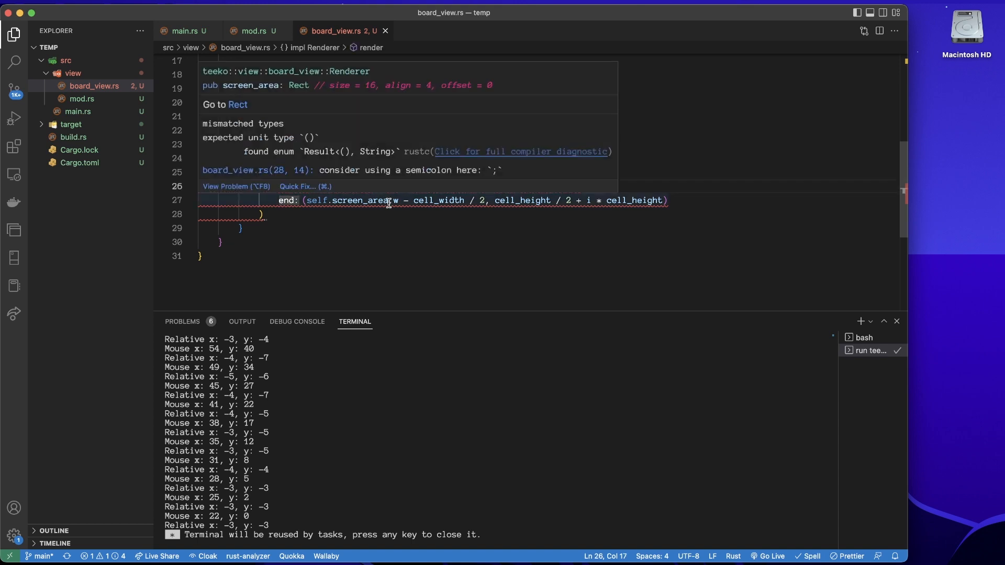
Wrap both draw_line points in Point::new, append .ok().unwrap_or_default();, and save
type("Point::new")
left_click(235, 214)
type(";")
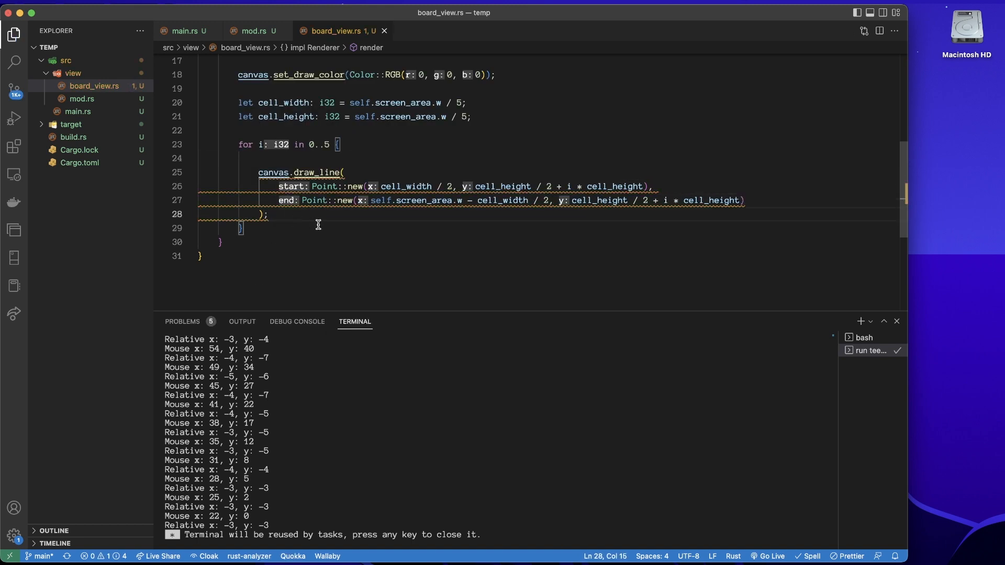
mouse_move(340, 229)
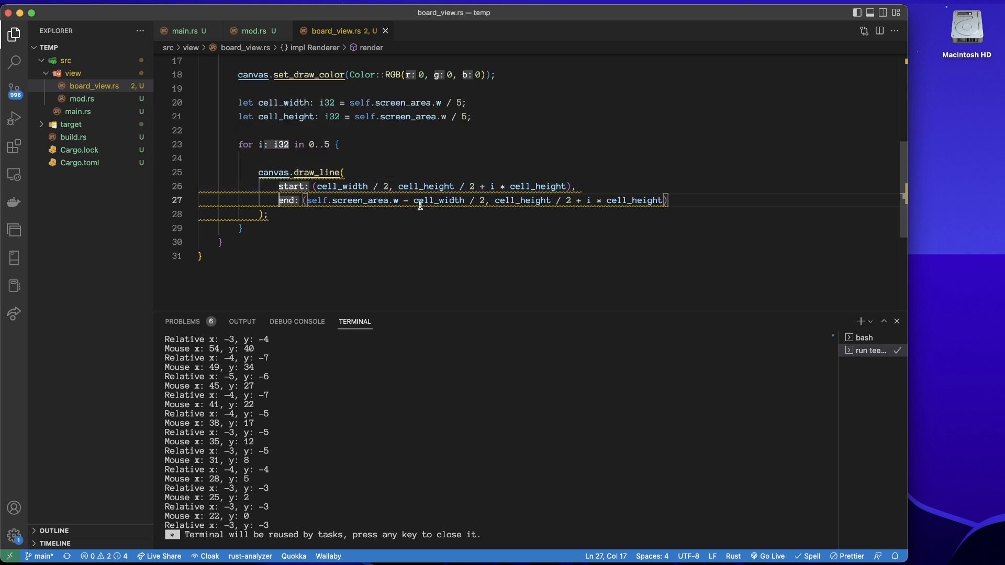
type("Point::new")
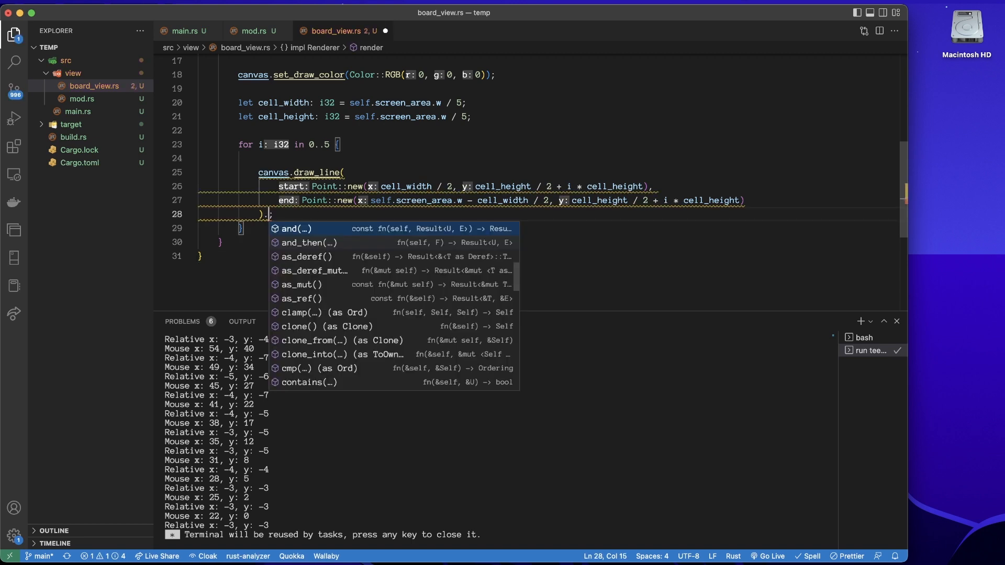
type(".ok().")
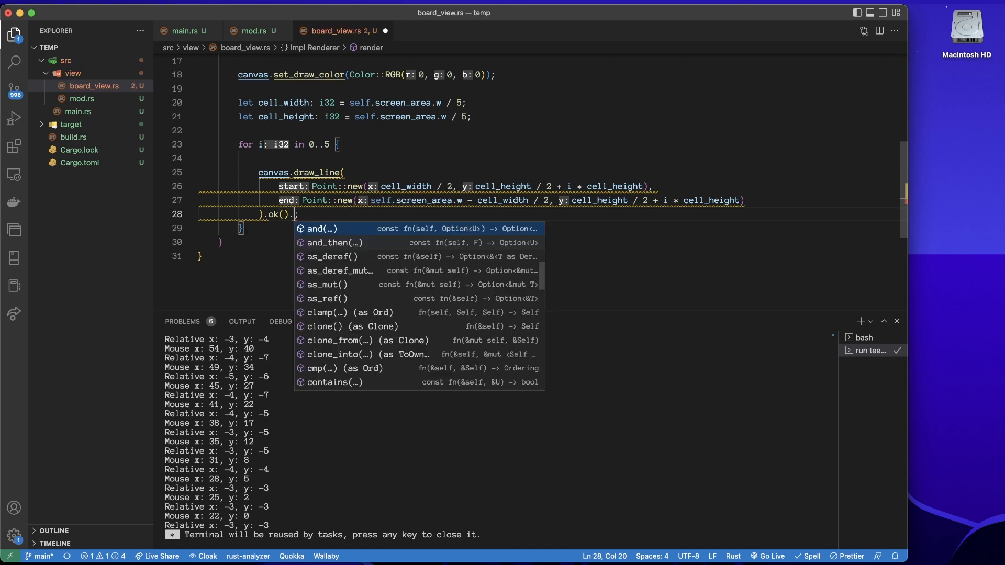
type("unr")
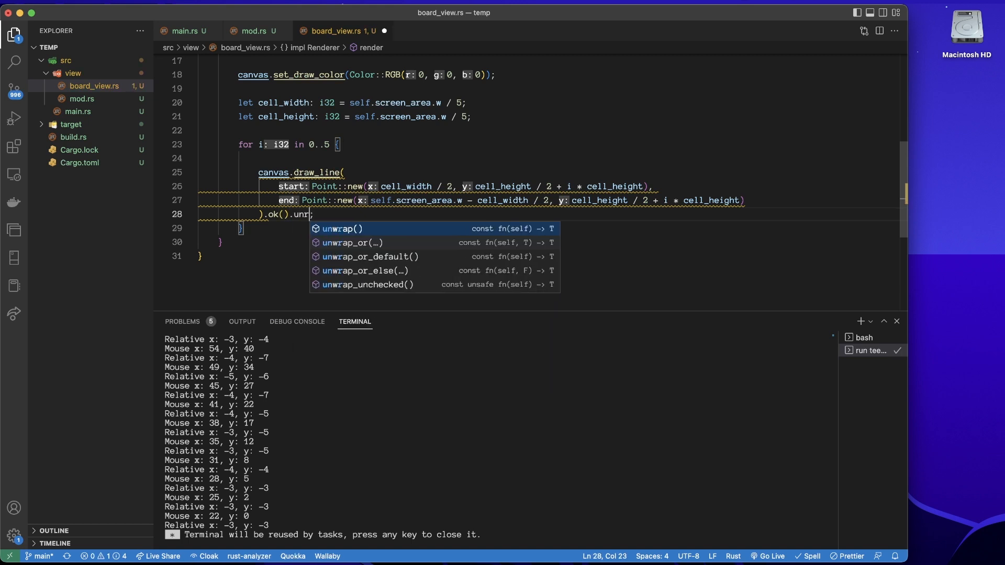
left_click(370, 256)
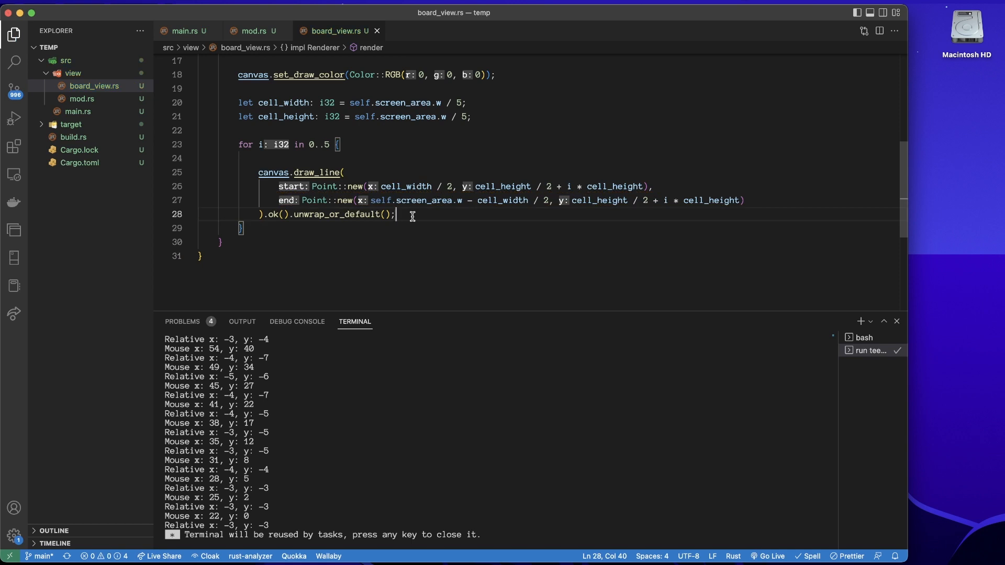
mouse_move(491, 197)
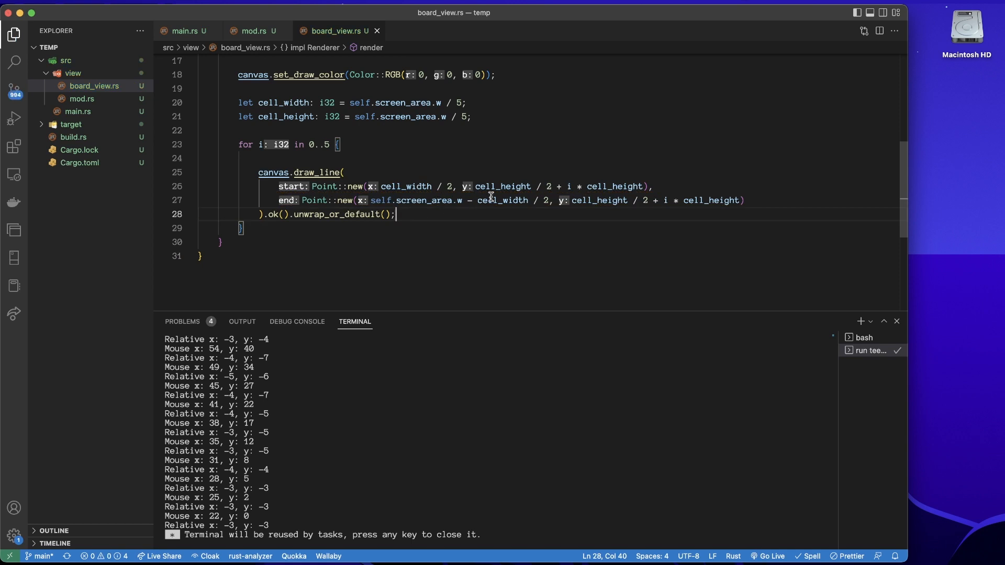
scroll("up", 3)
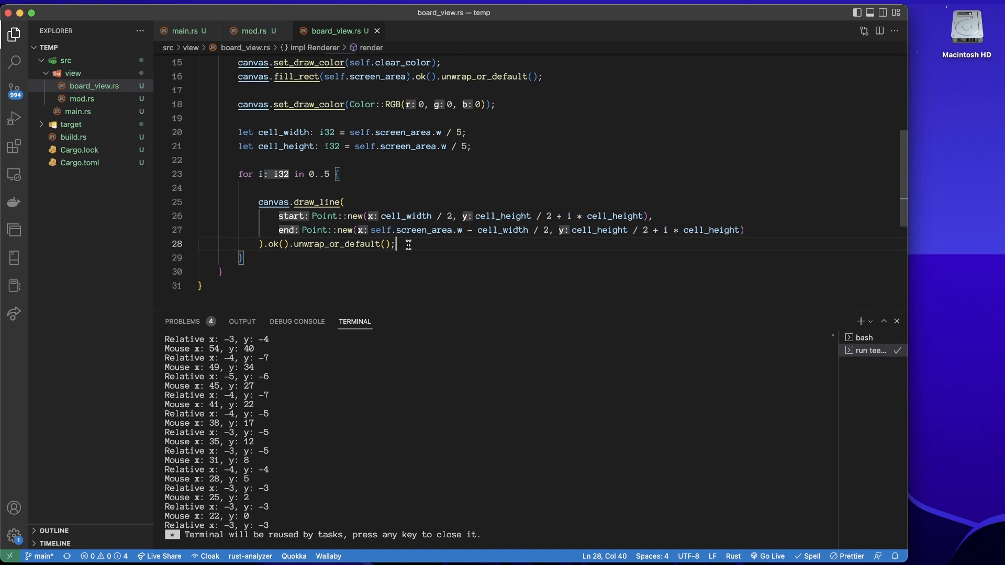
mouse_move(197, 61)
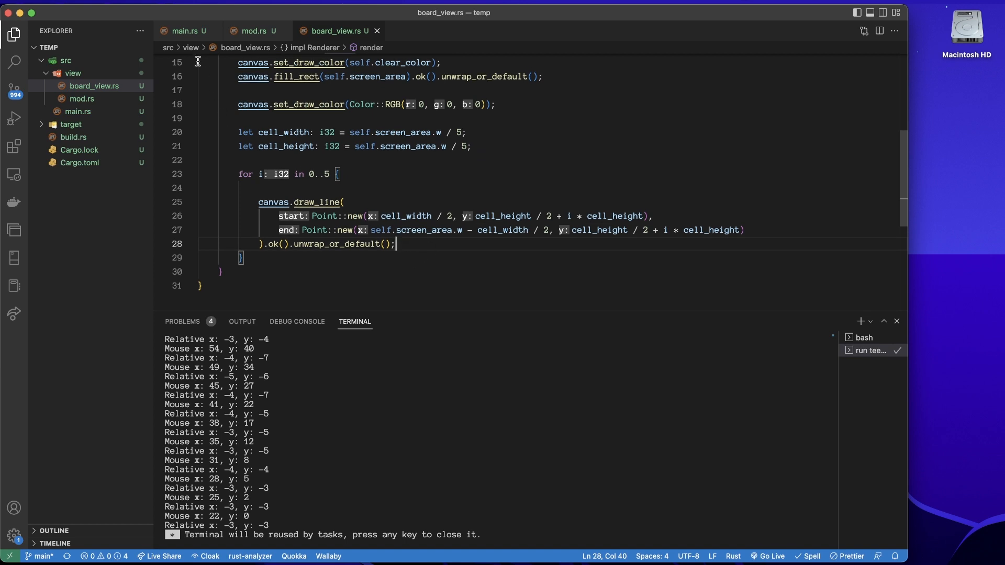
mouse_move(185, 31)
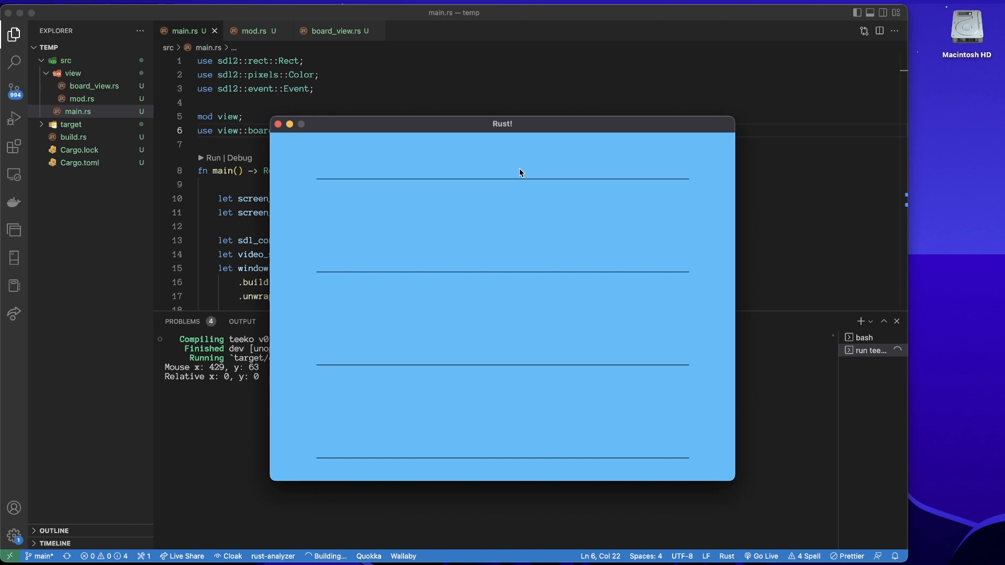
mouse_move(438, 467)
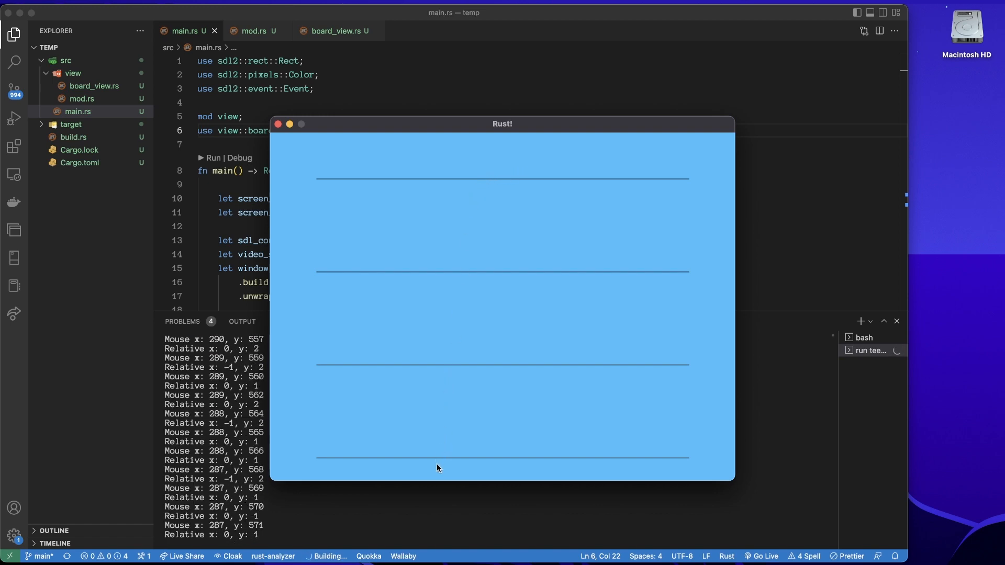
mouse_move(360, 272)
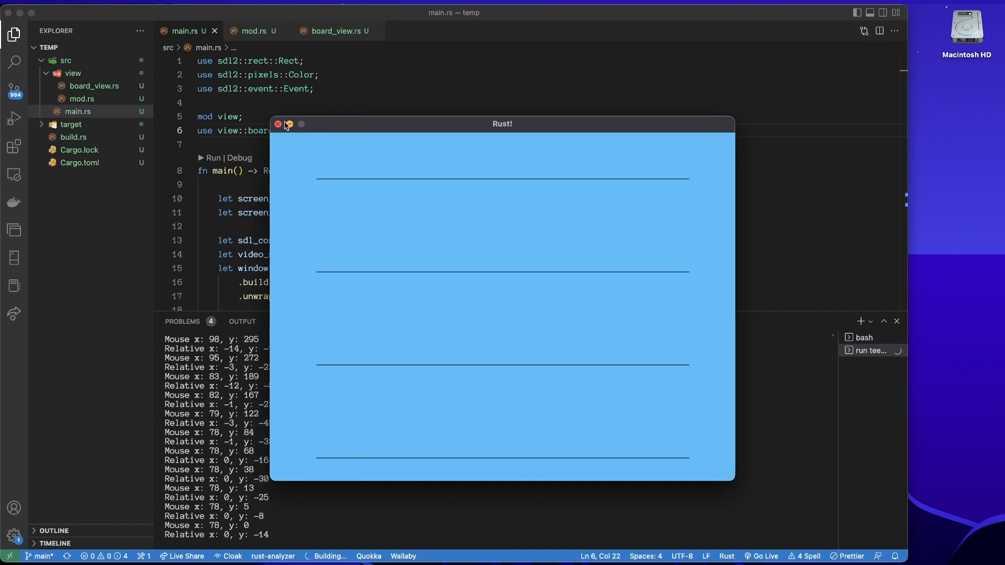
Close the Rust! window showing four horizontal black lines
left_click(278, 124)
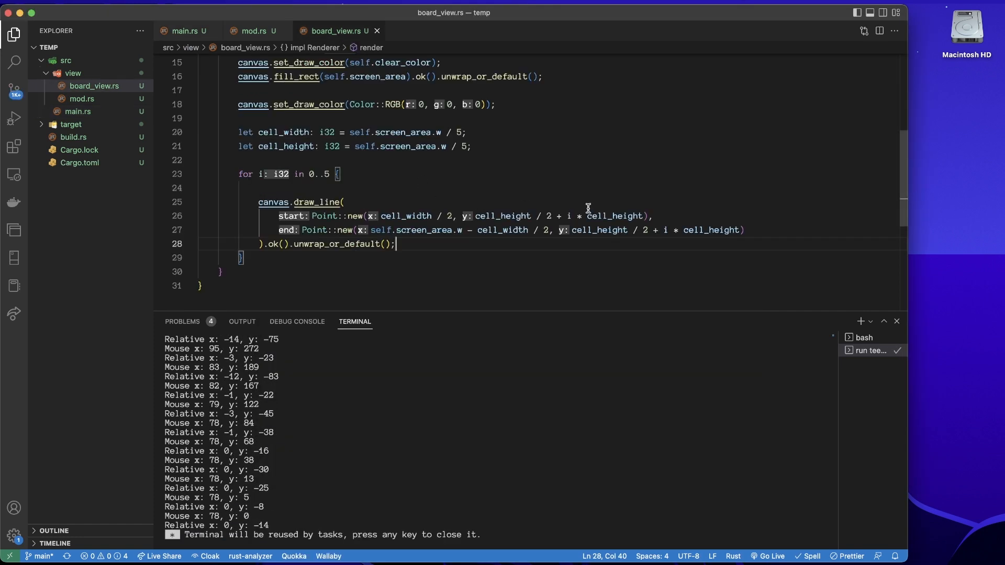
mouse_move(681, 195)
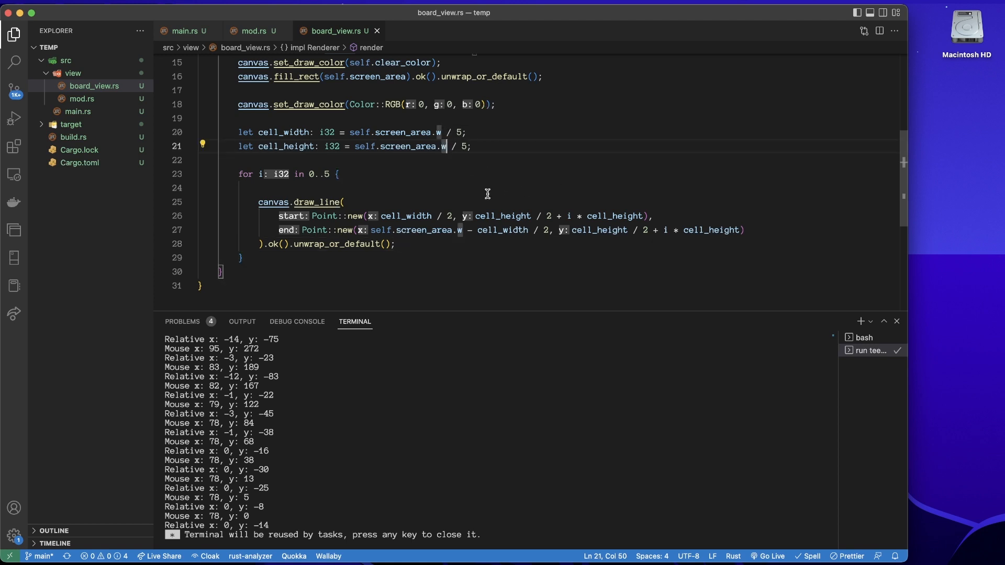
Change cell_height to self.screen_area.h / 5 and rerun to check five evenly spaced lines
type("h")
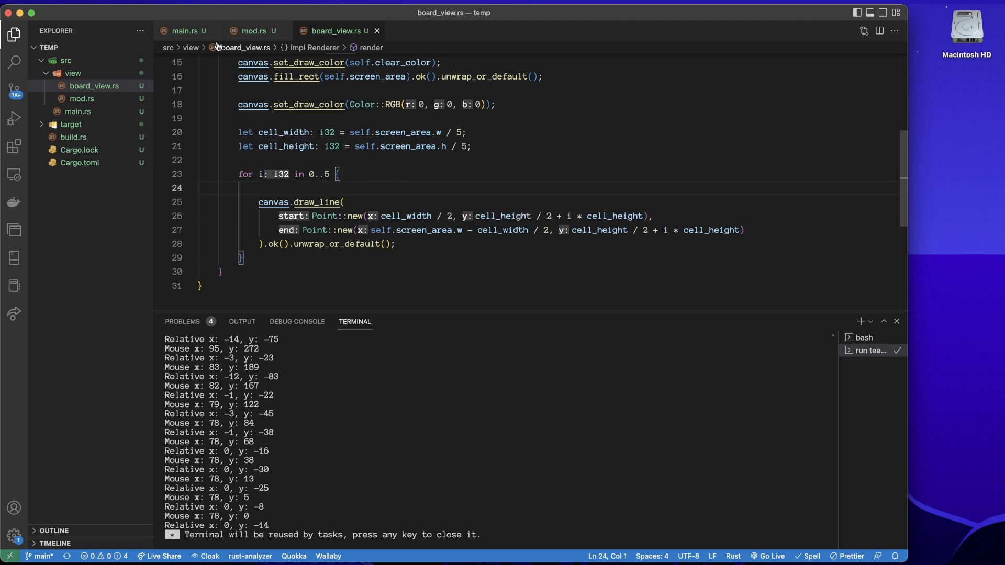
left_click(185, 31)
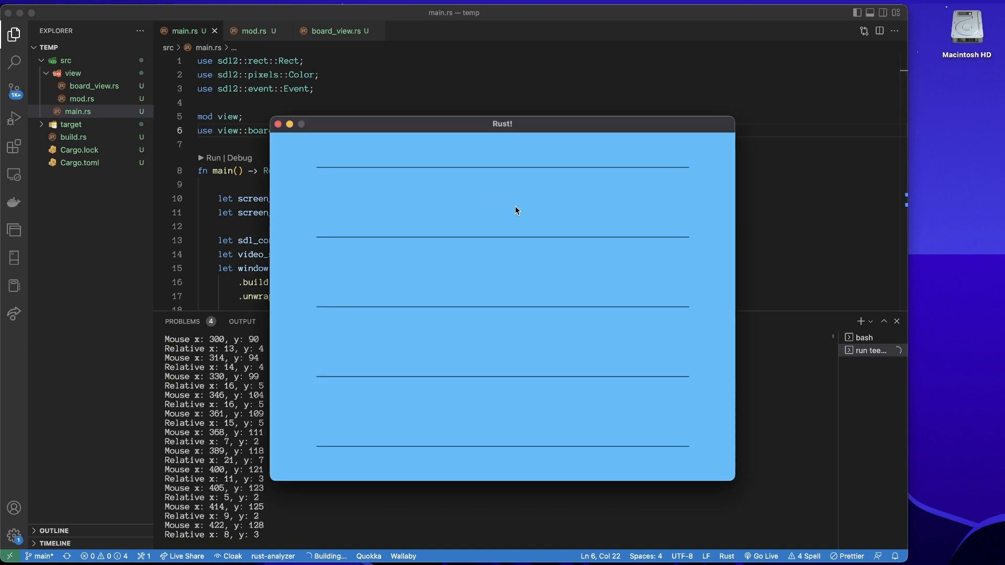
mouse_move(441, 195)
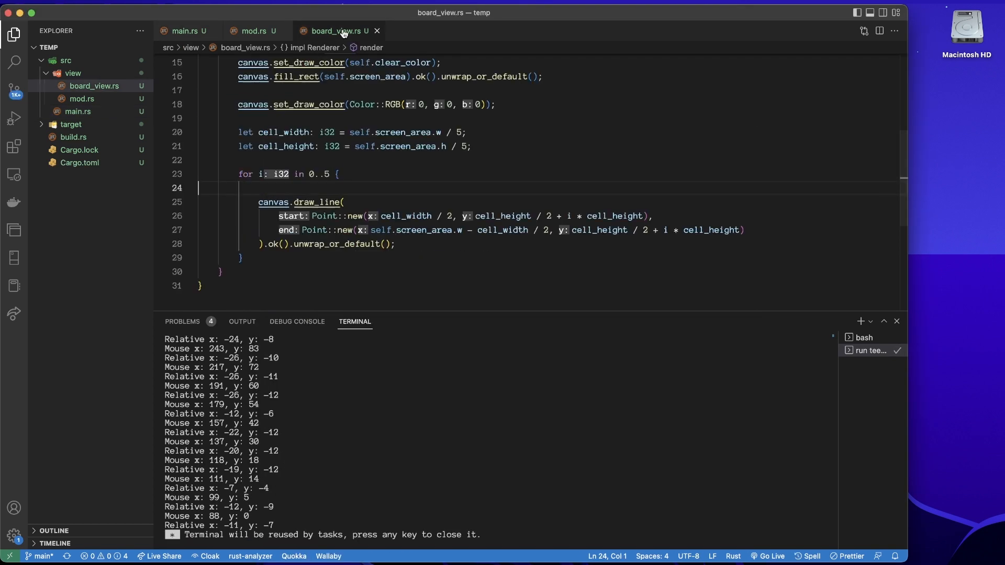
Paste a copy of the draw_line block and change its start x to cell_width / 2 + i * cell_width
left_click(414, 245)
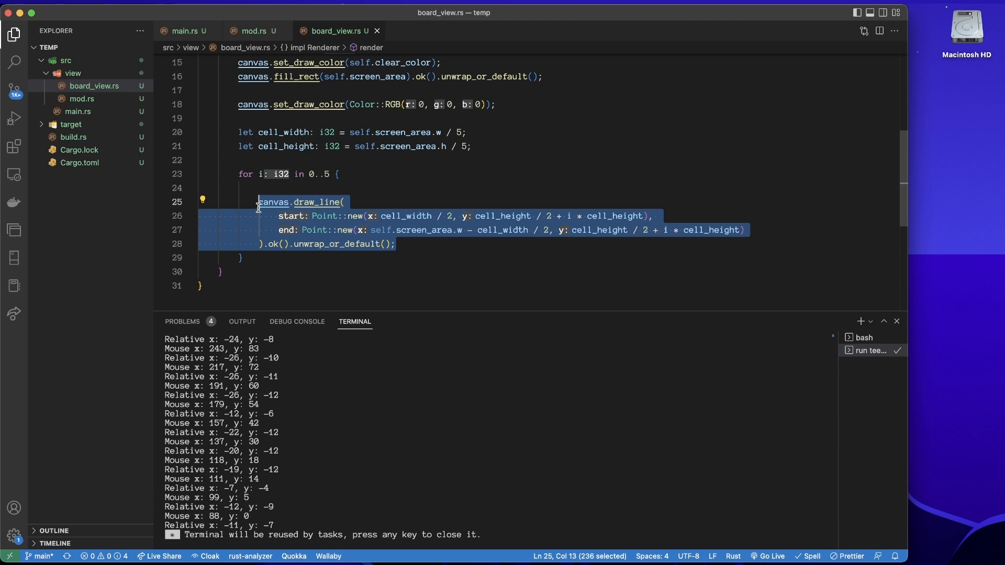
left_click(417, 249)
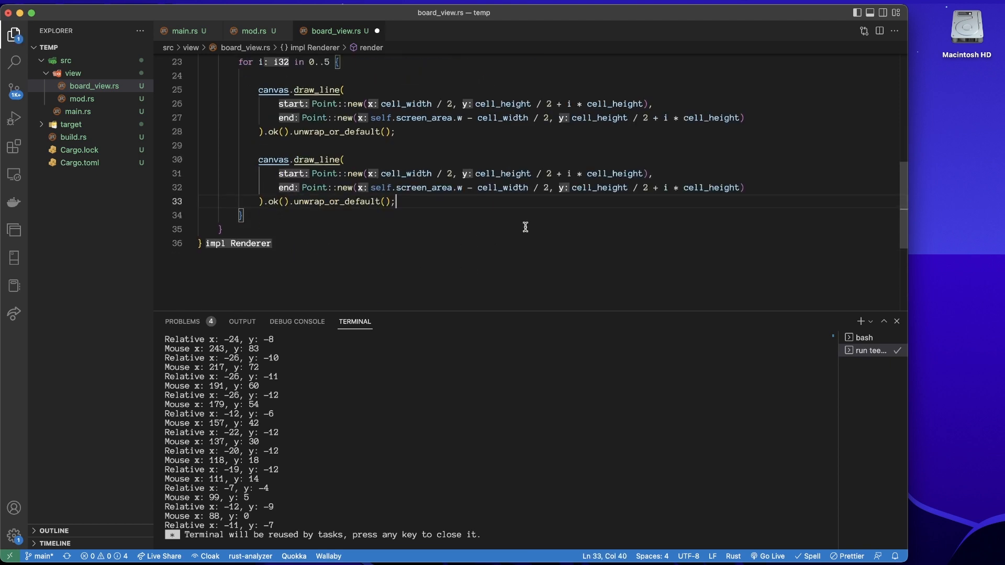
scroll("up", 3)
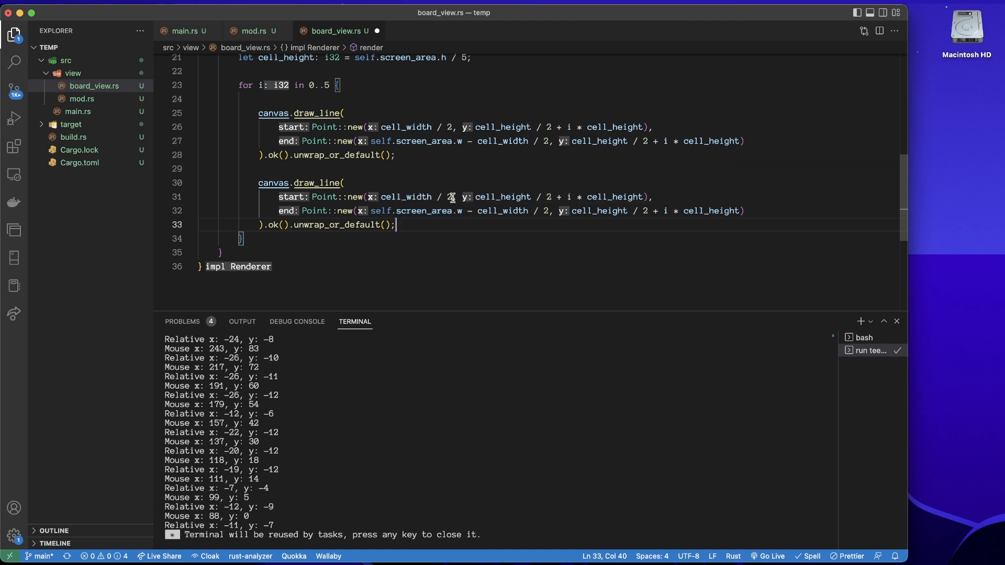
left_click(651, 197)
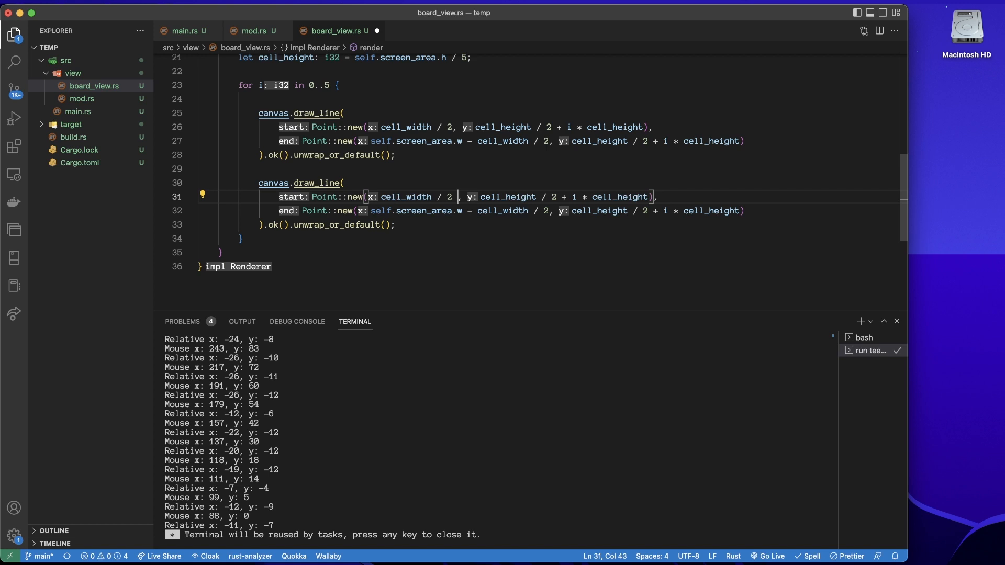
type("+ i *")
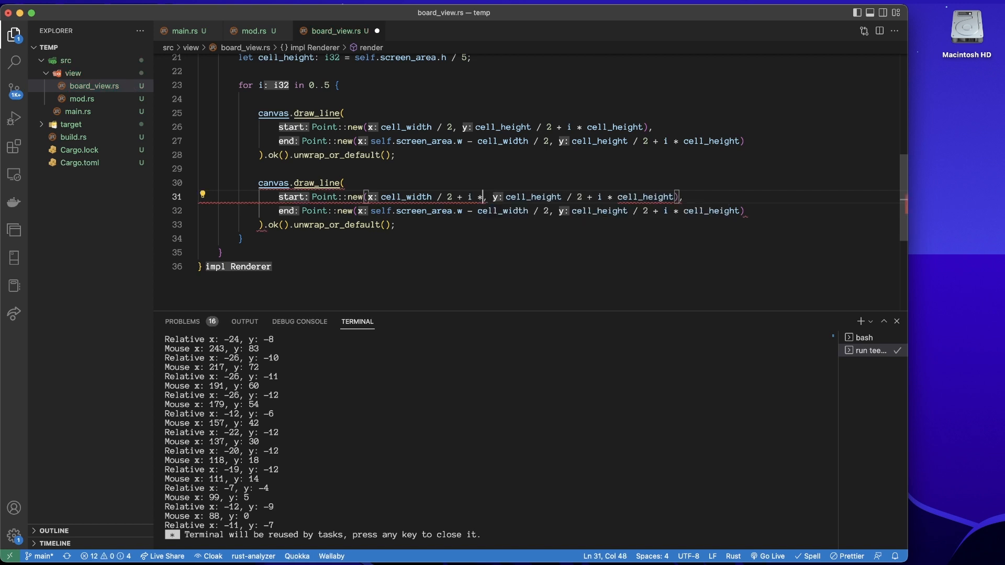
type("cell_width")
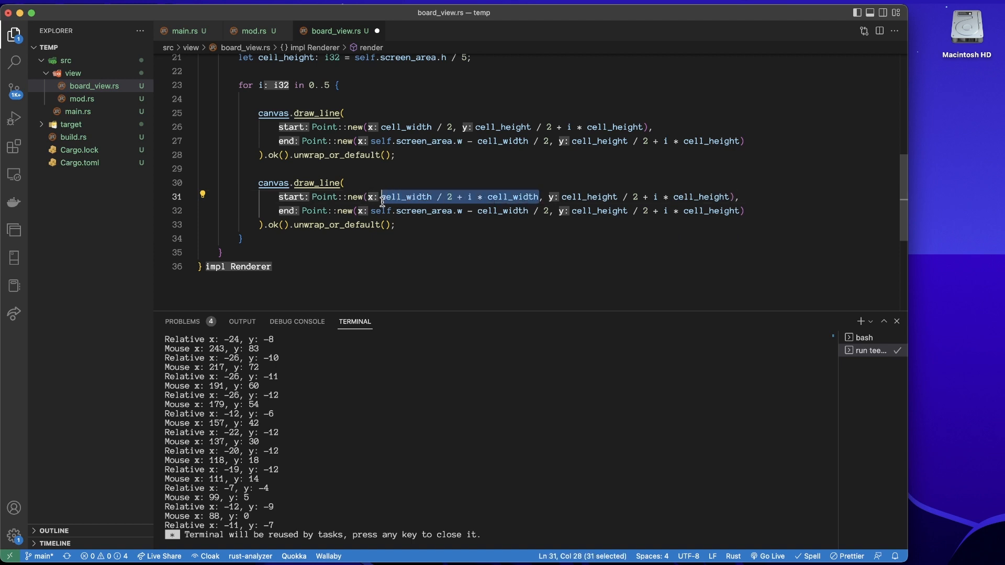
mouse_move(547, 211)
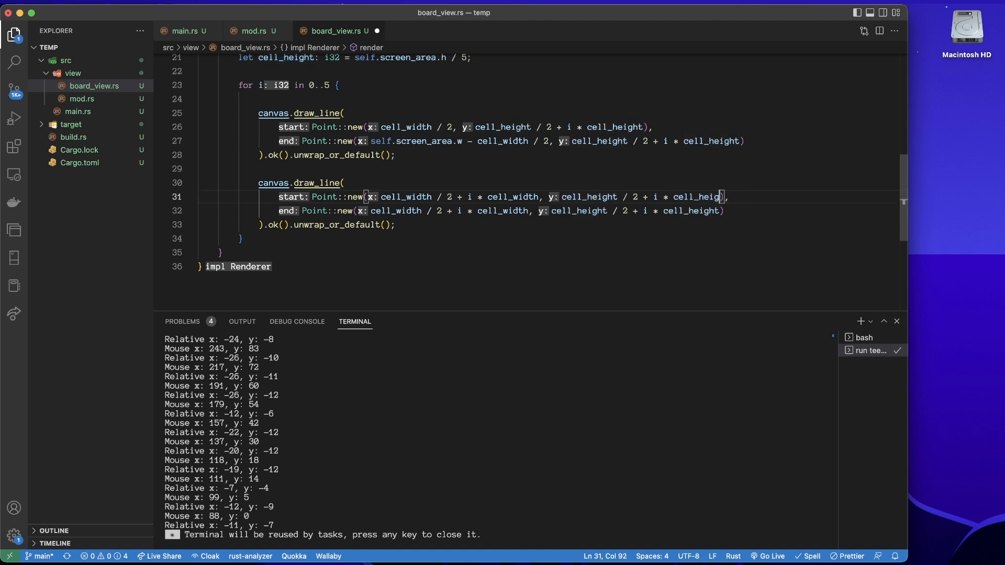
Set the copy's y values to cell_height / 2 and self.screen_area.h - cell_height / 2
key("Backspace")
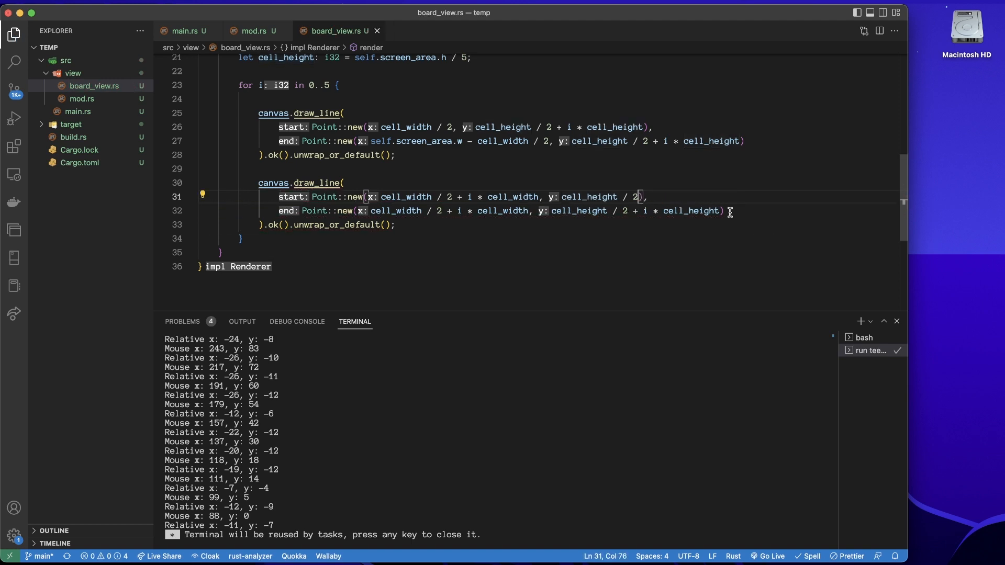
mouse_move(718, 211)
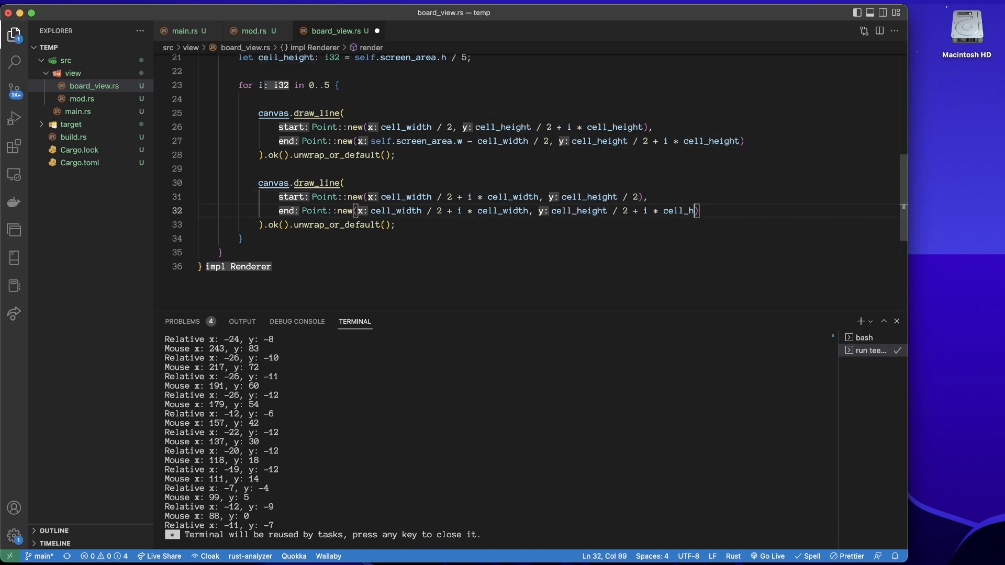
key("Backspace")
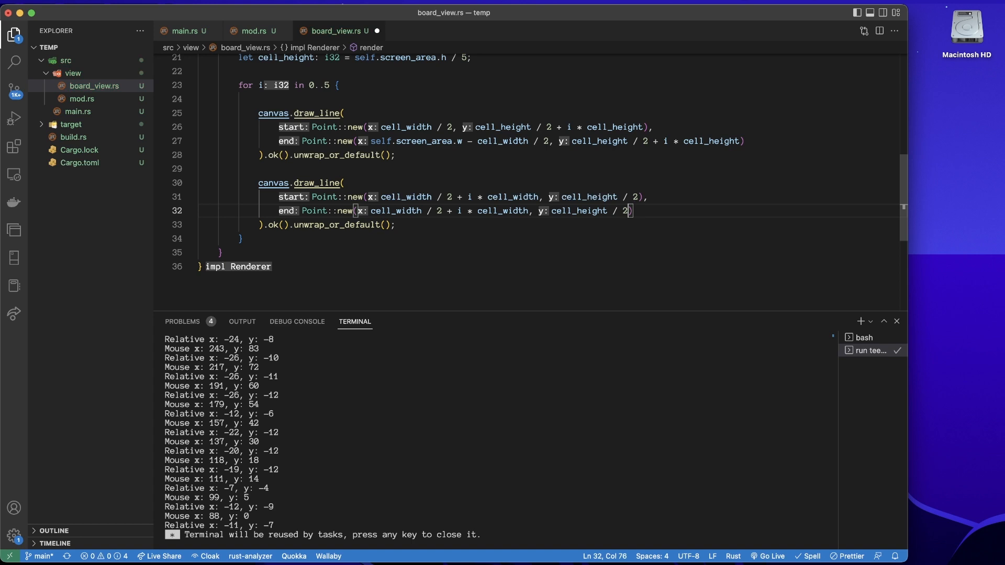
left_click(560, 211)
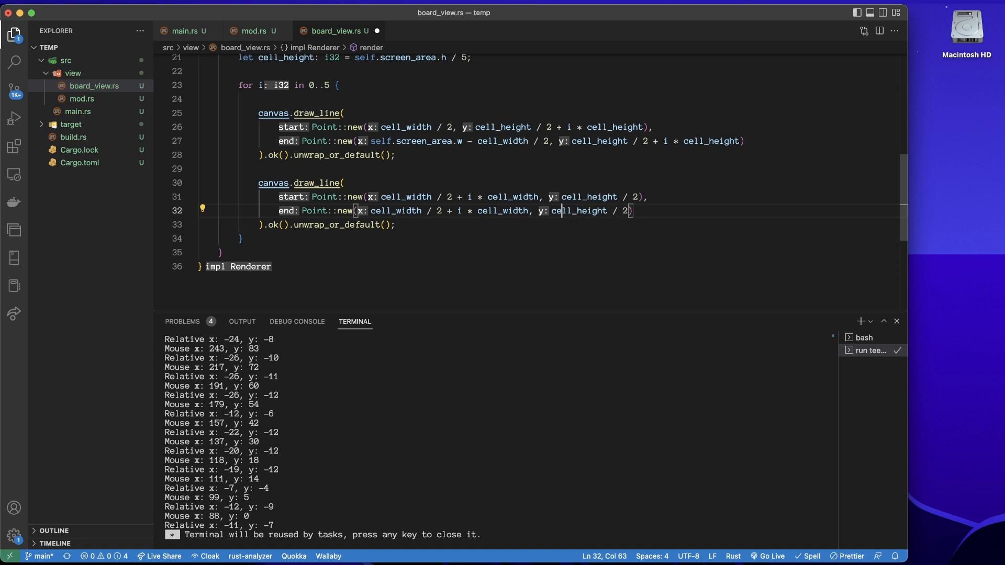
type("self.screen_area.h -")
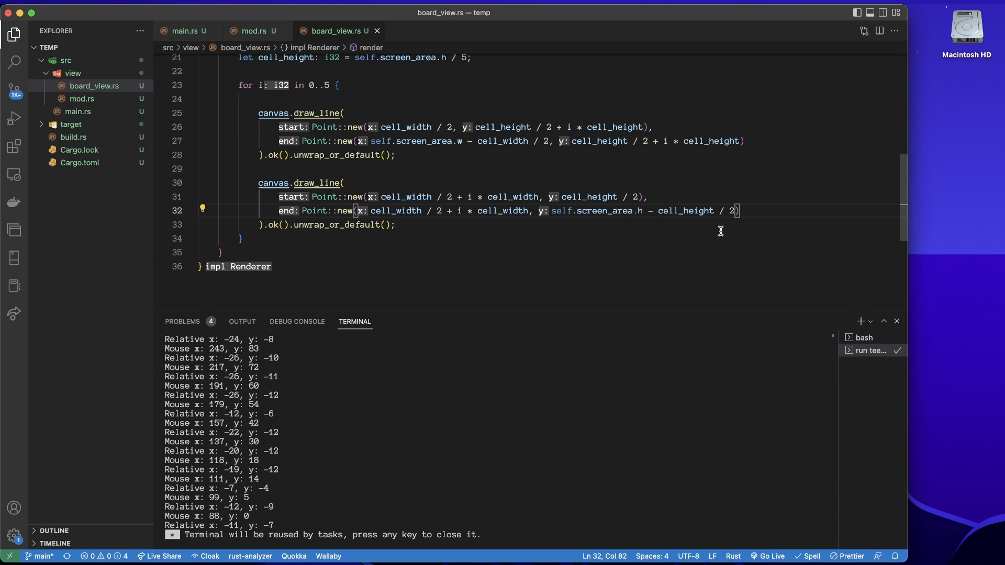
mouse_move(716, 231)
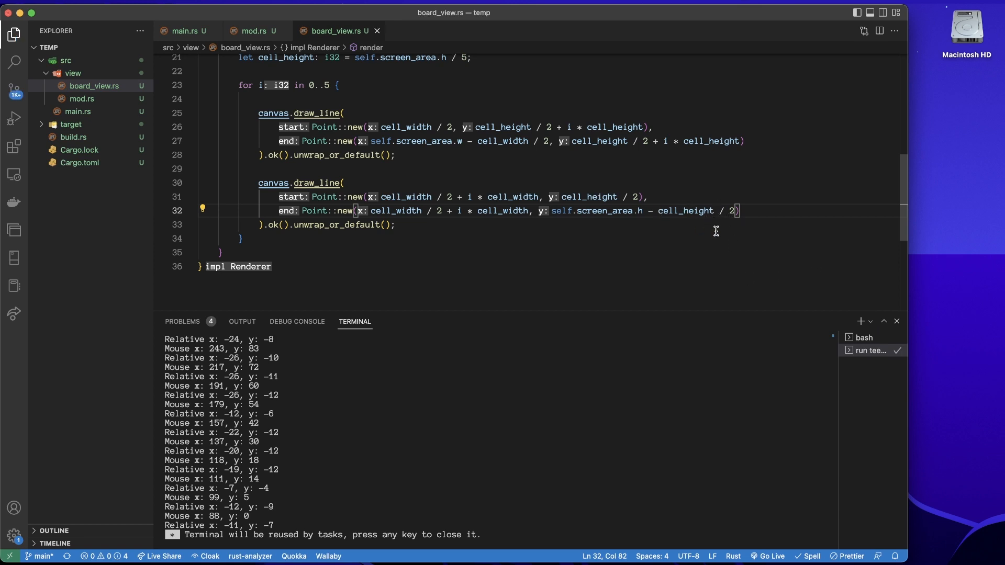
mouse_move(765, 225)
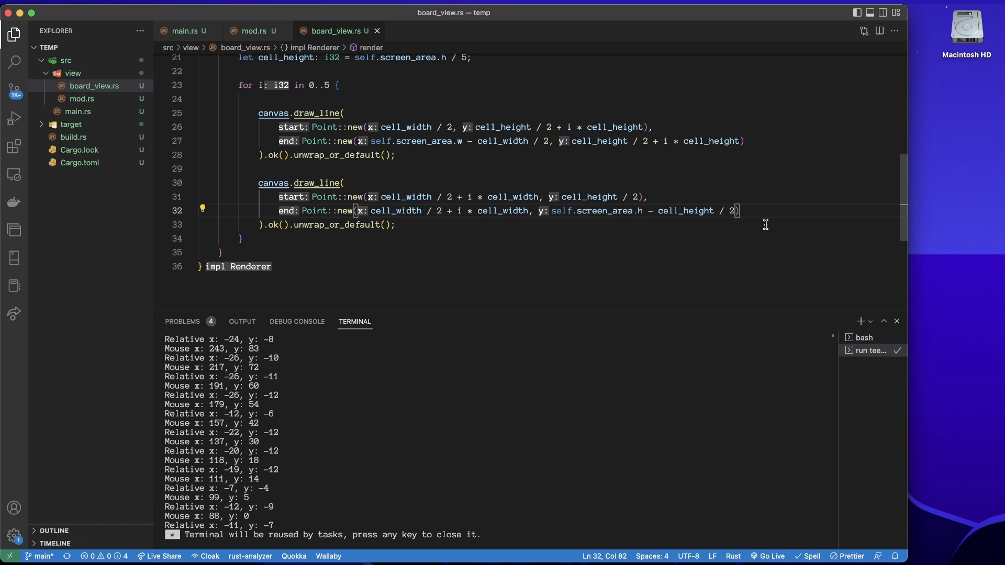
scroll("up", 3)
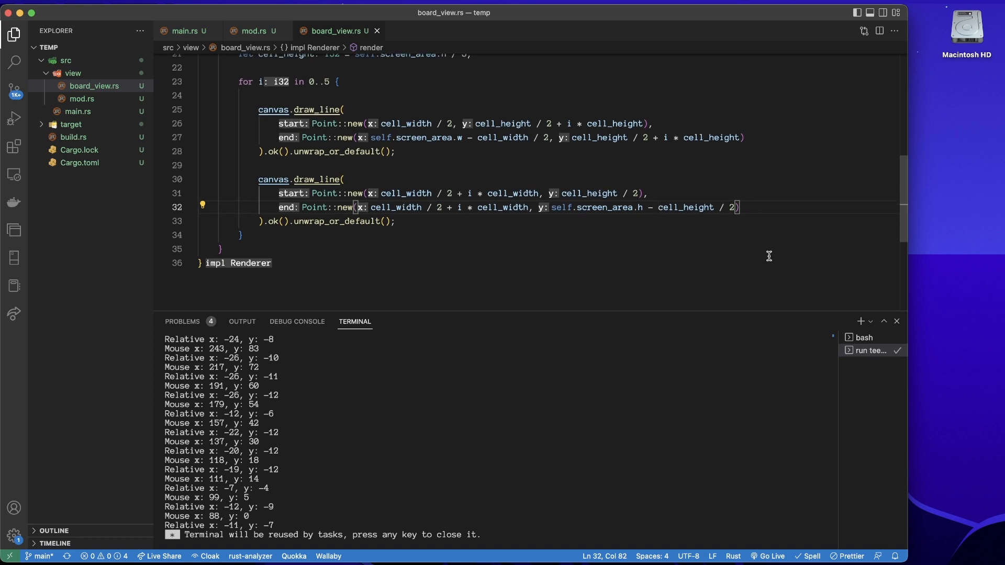
mouse_move(212, 31)
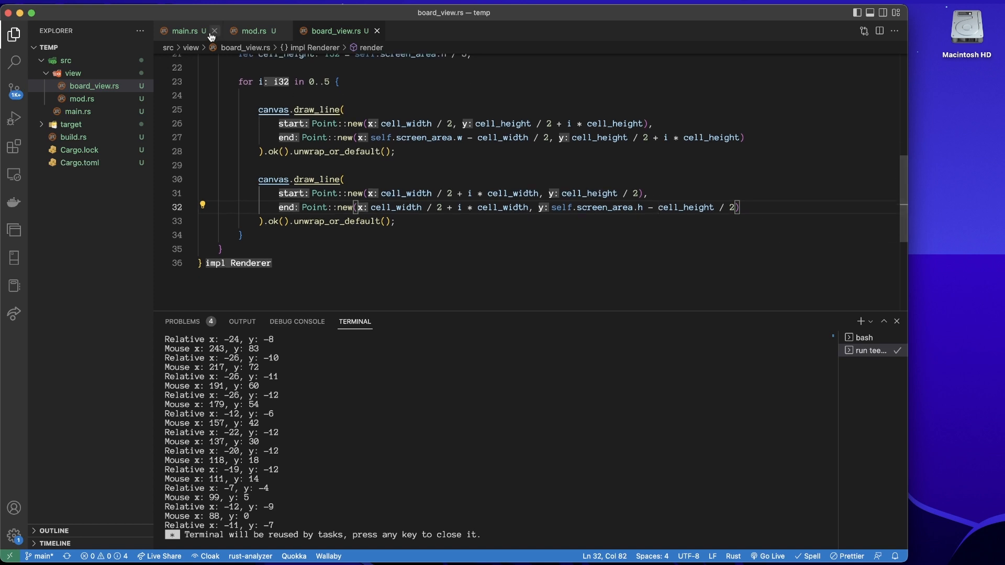
Switch to main.rs to rerun the program and view the black four-by-four grid
left_click(186, 30)
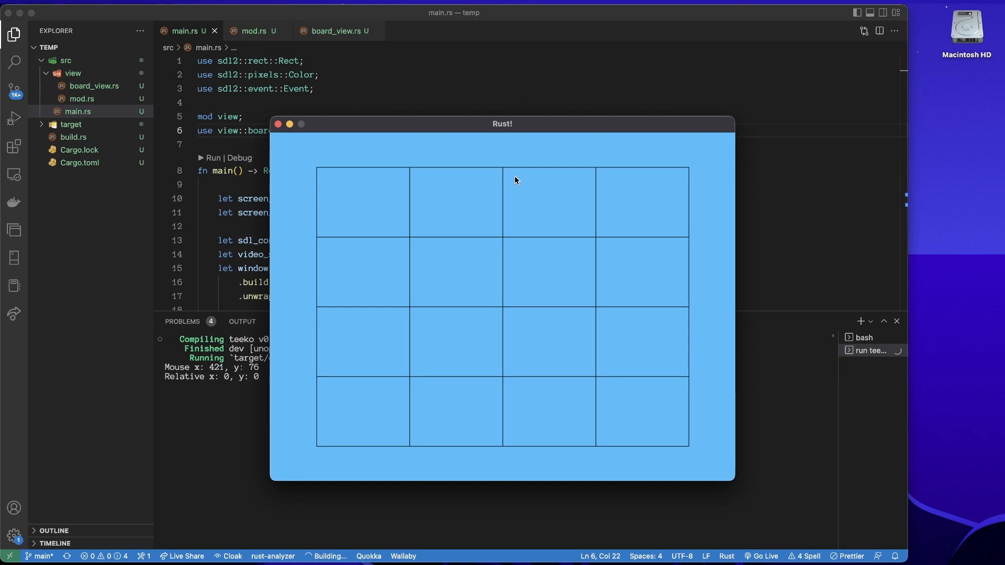
mouse_move(339, 306)
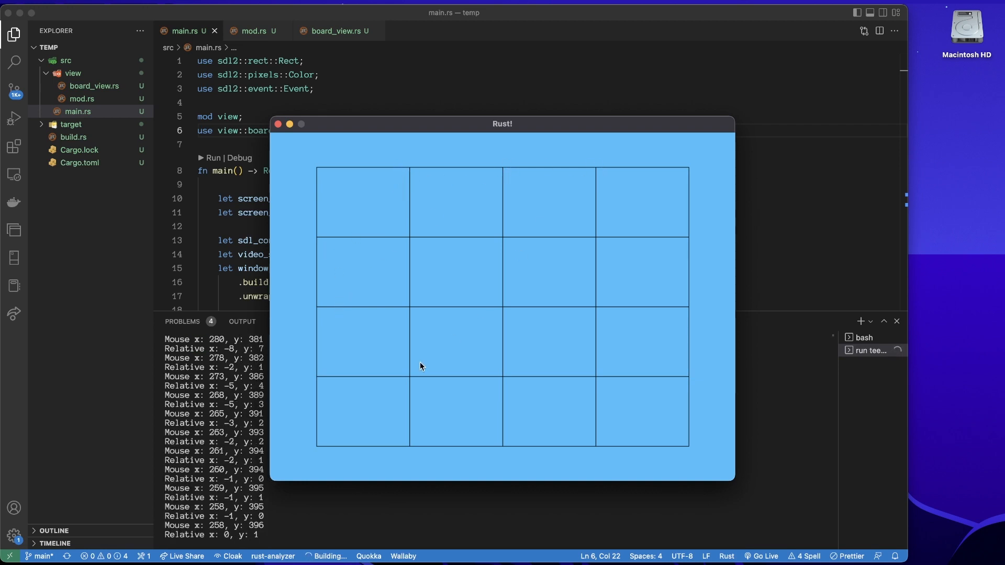
mouse_move(626, 314)
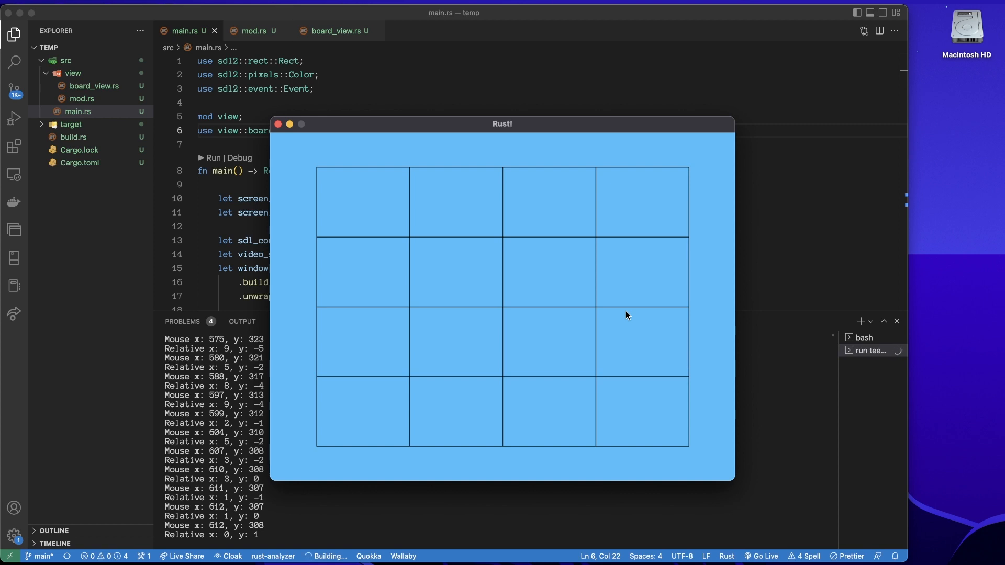
mouse_move(294, 142)
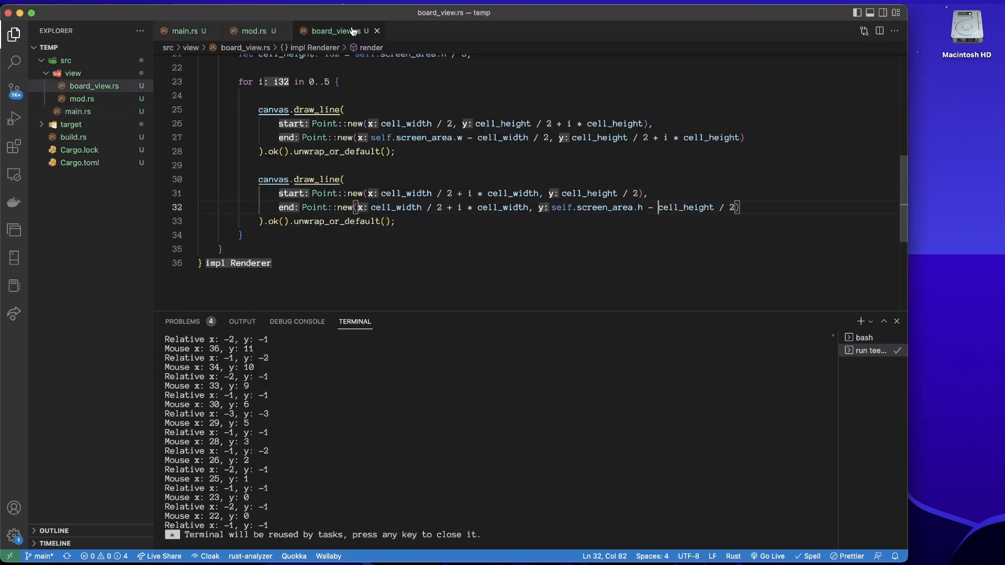
left_click(468, 166)
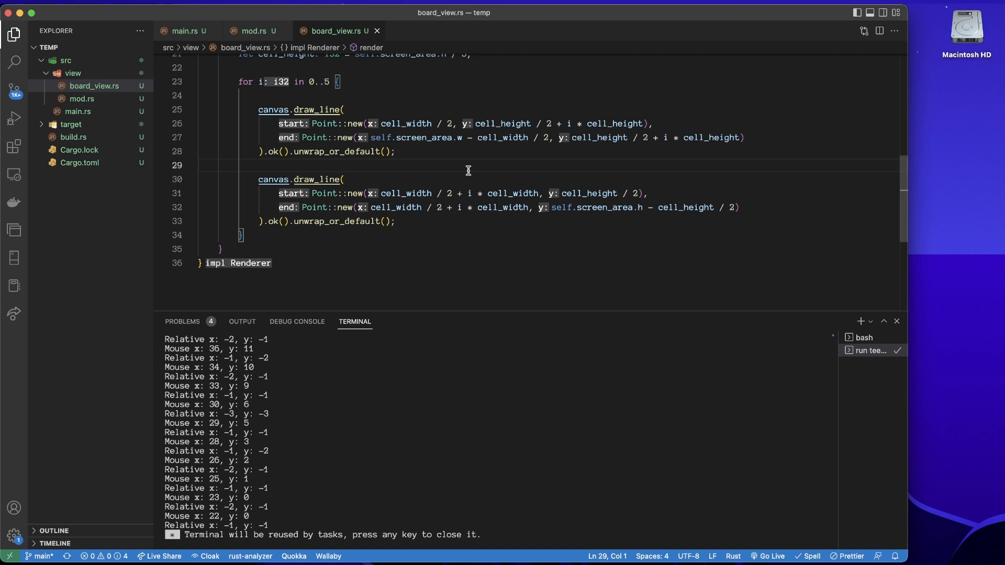
scroll("up", 3)
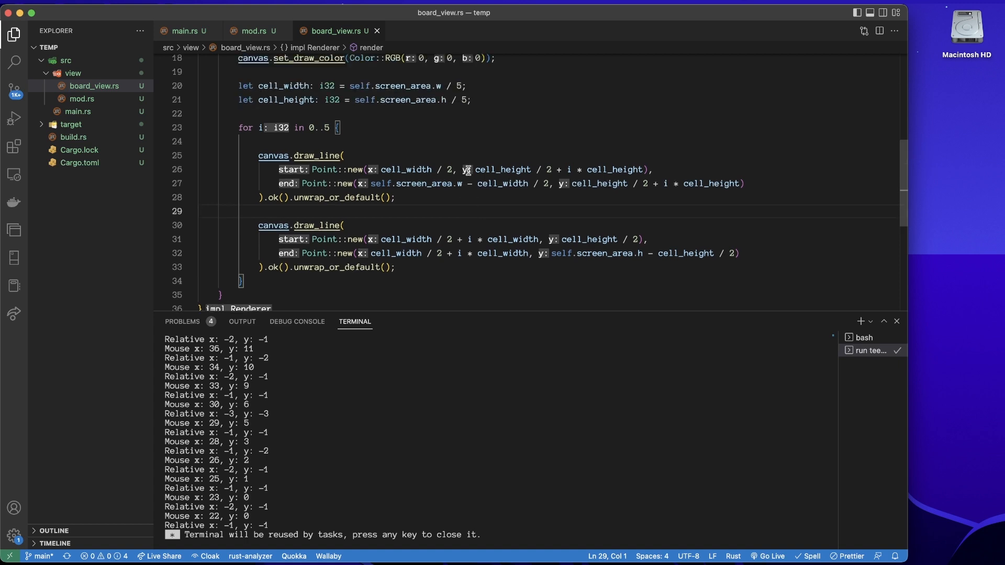